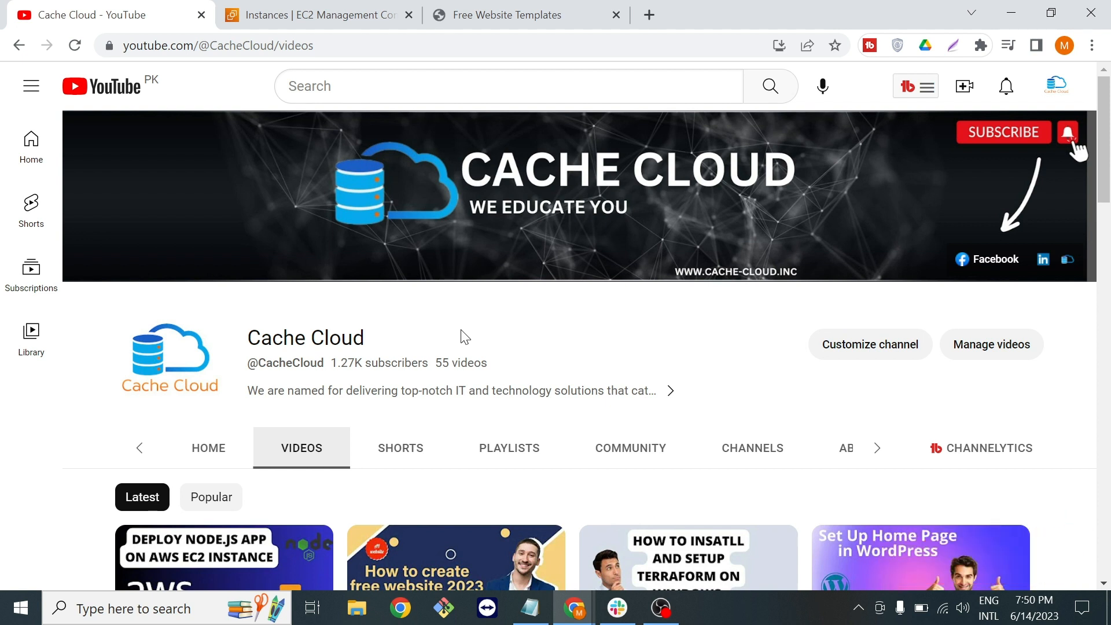
Step: Leave the Cache Cloud YouTube channel and switch to the EC2 Instances console tab
scroll("down", 3)
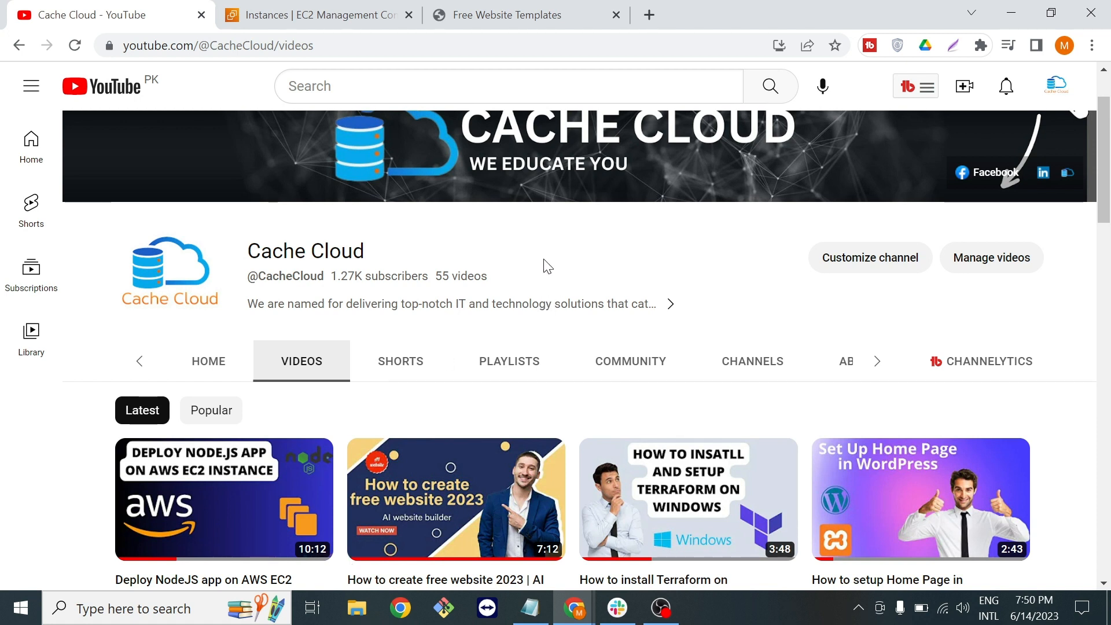
left_click(315, 14)
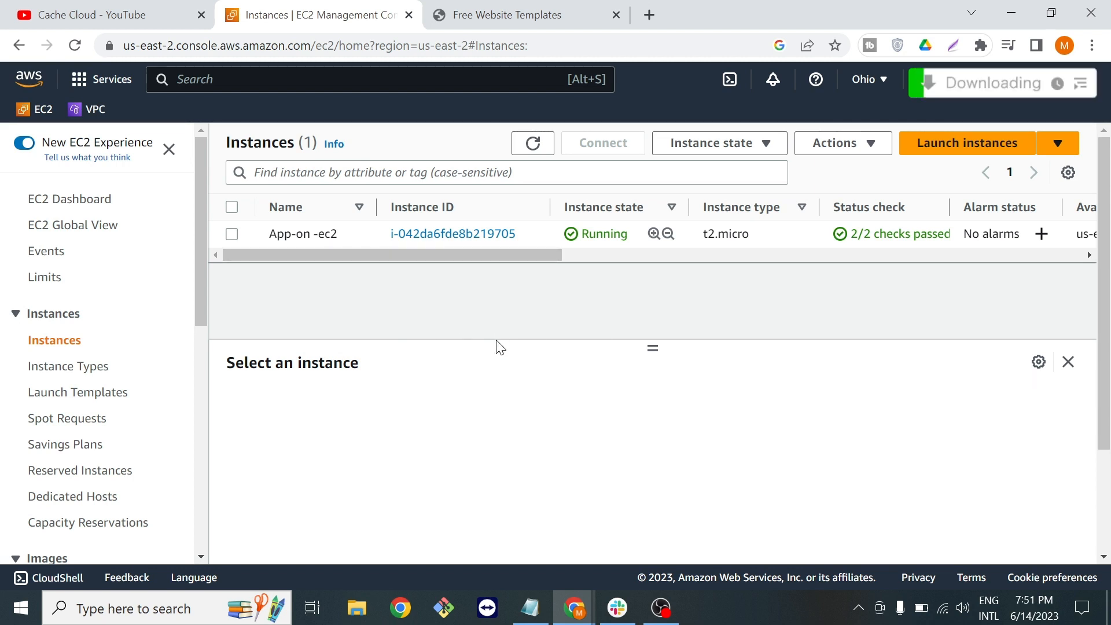
Step: Connect to the App-on -ec2 instance as ec2-user via EC2 Instance Connect browser terminal
left_click(232, 233)
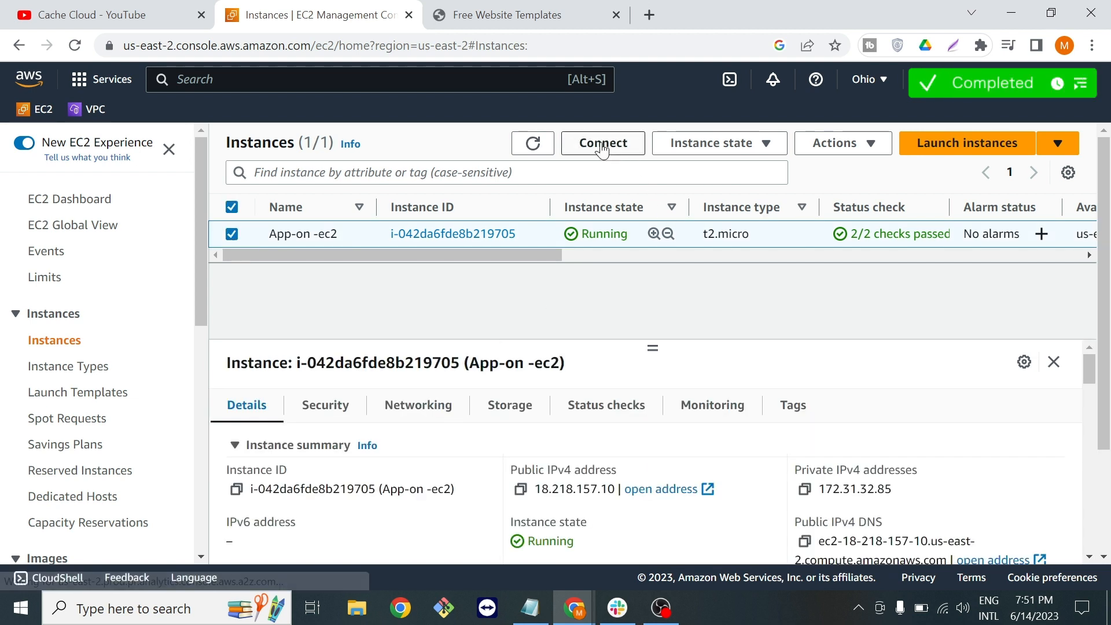
left_click(602, 142)
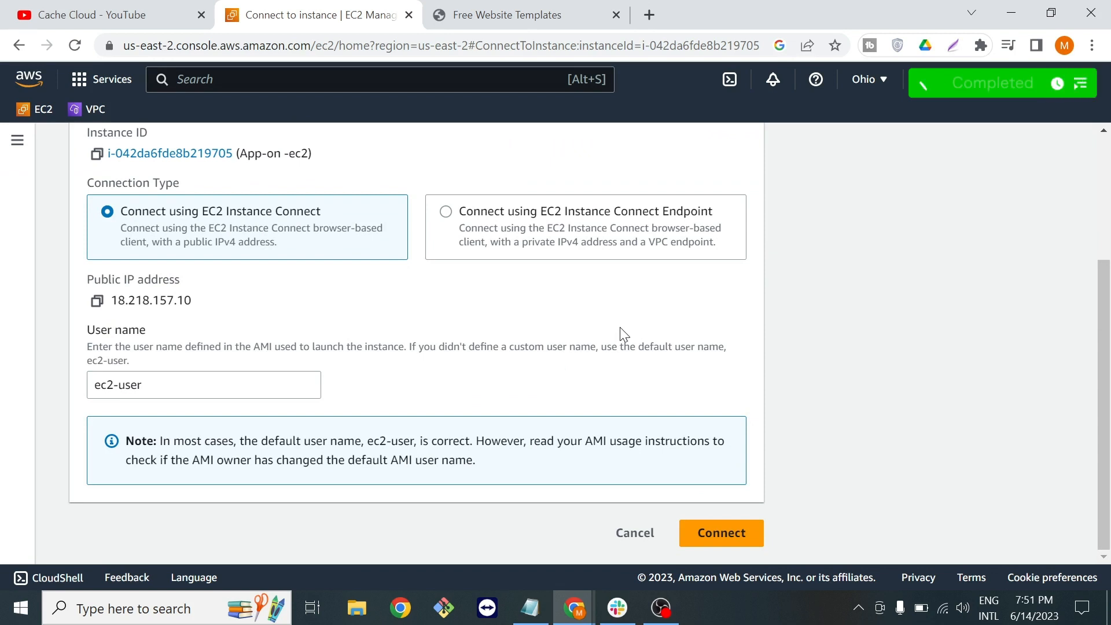
left_click(720, 532)
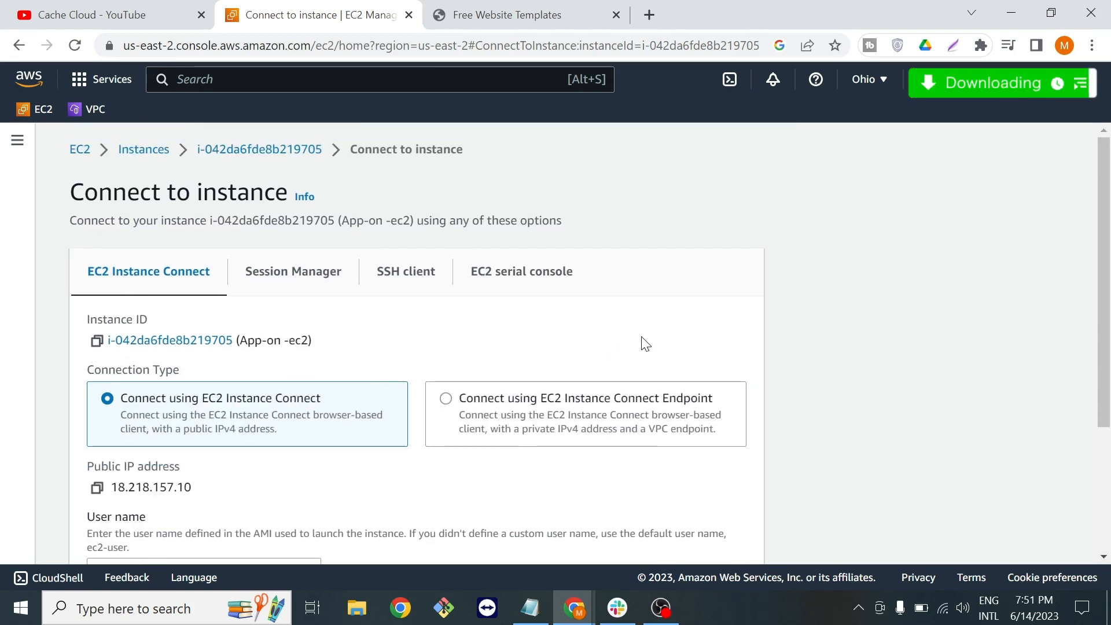
mouse_move(224, 301)
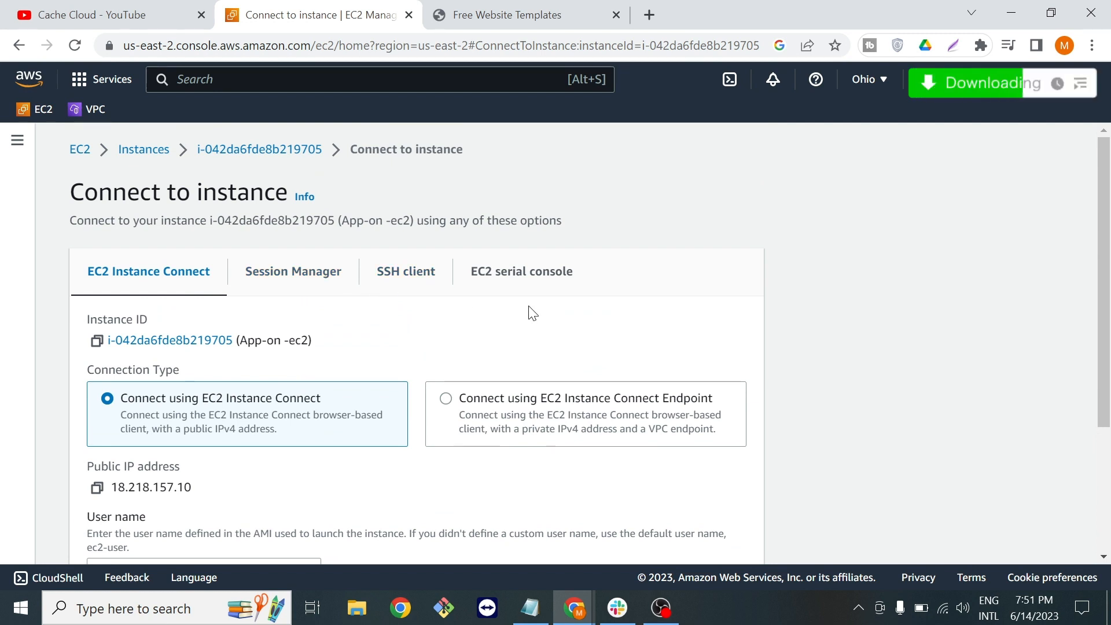
scroll("down", 3)
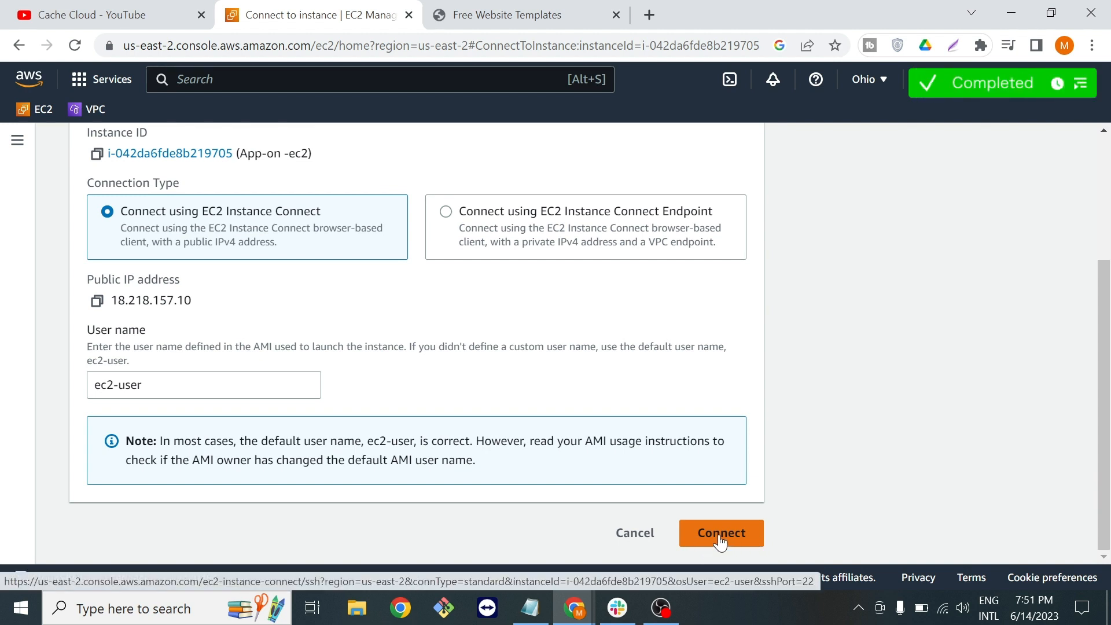
left_click(721, 532)
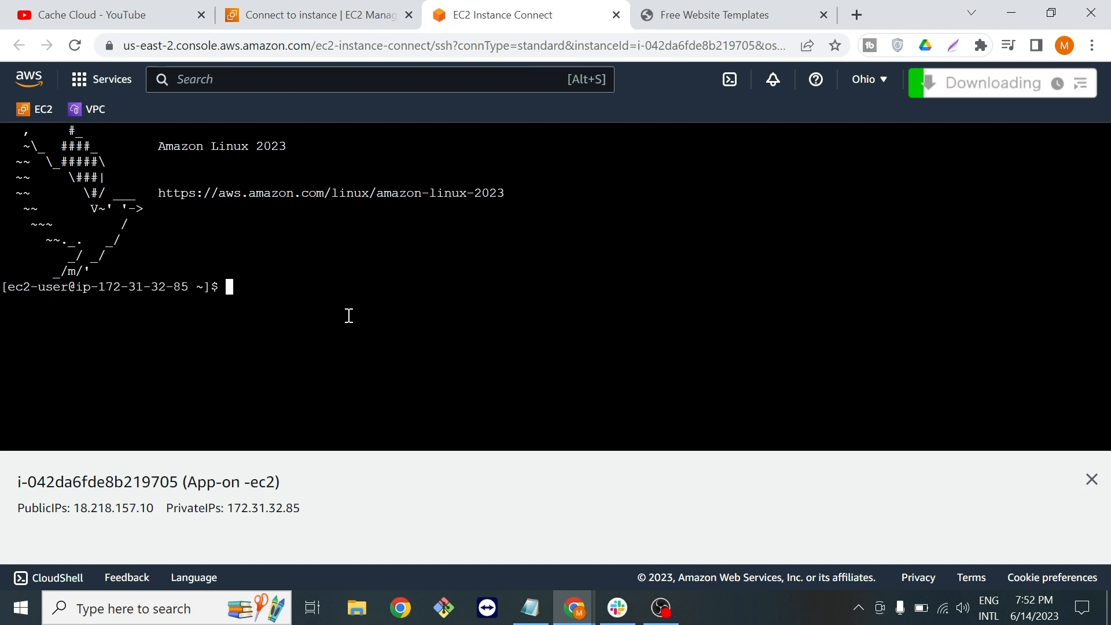
Step: Switch to a root shell with 'sudo su -'
type("sudo")
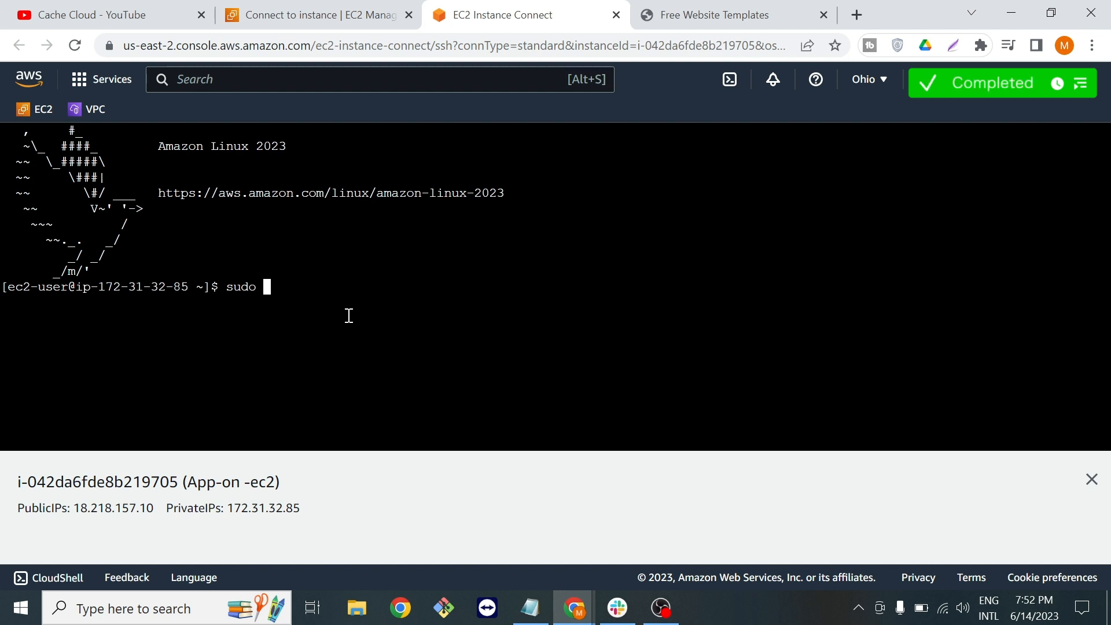
type("su -")
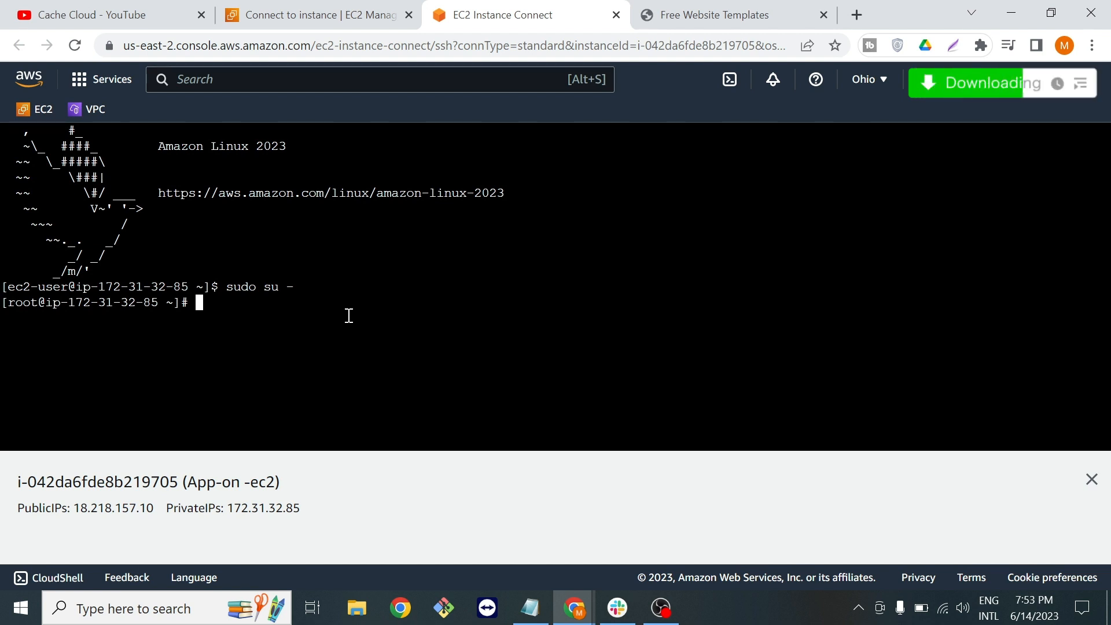
Step: Update all packages with 'yum update -y' (nothing to do)
type("yum")
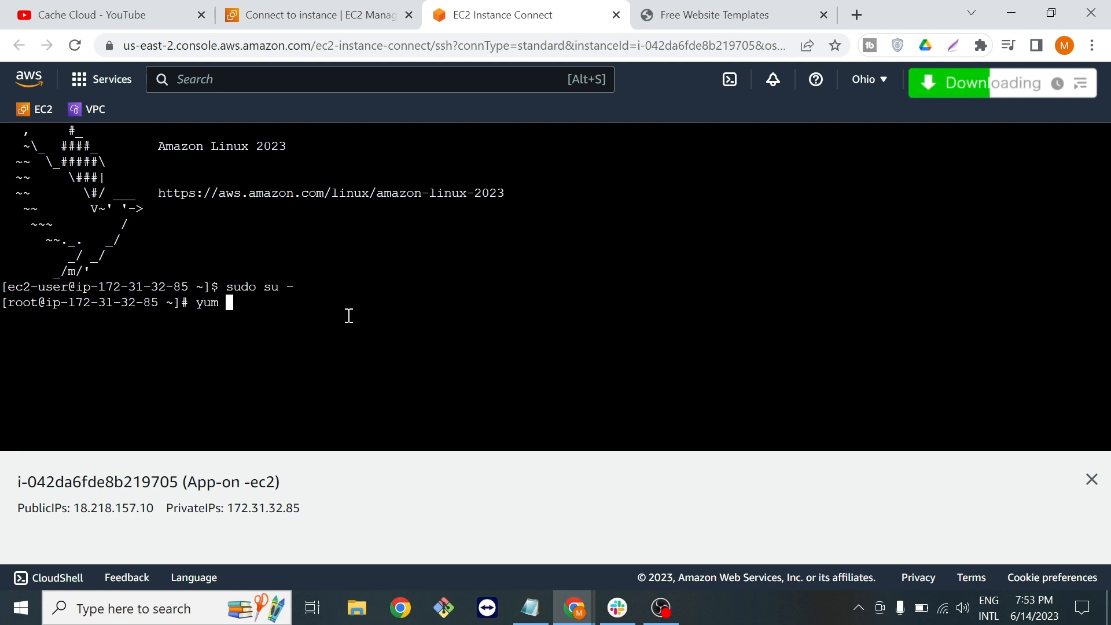
type("up")
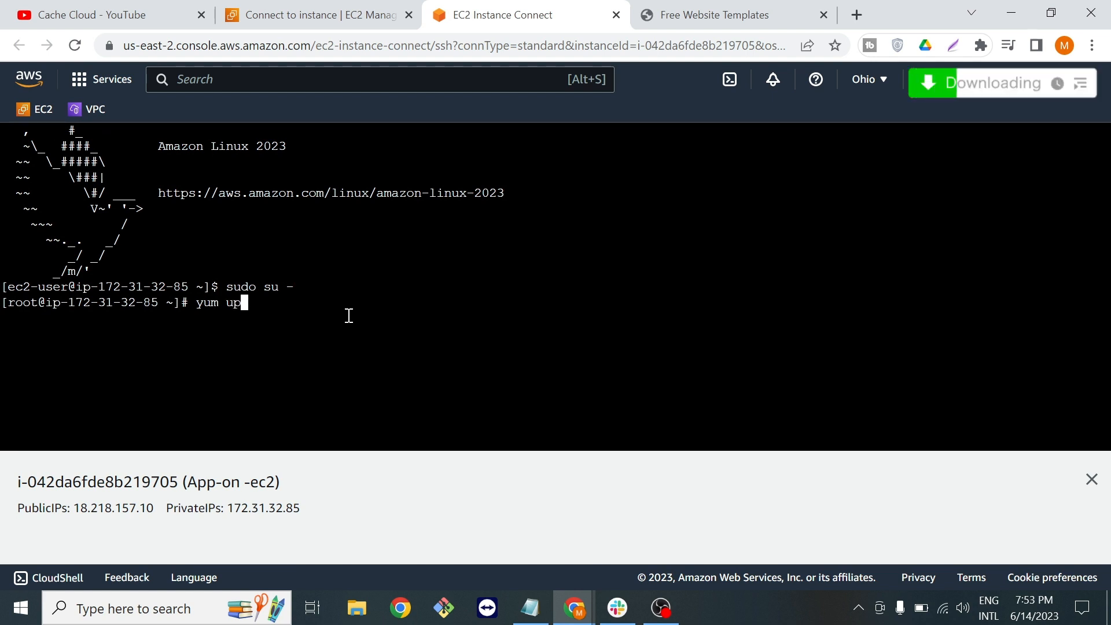
type("date")
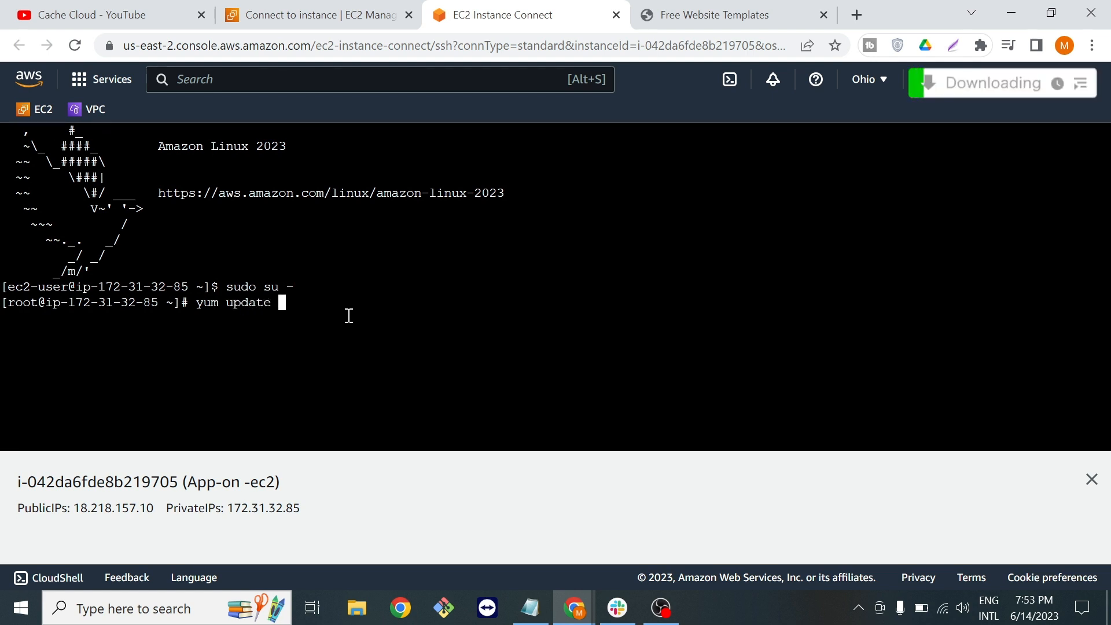
type("-y")
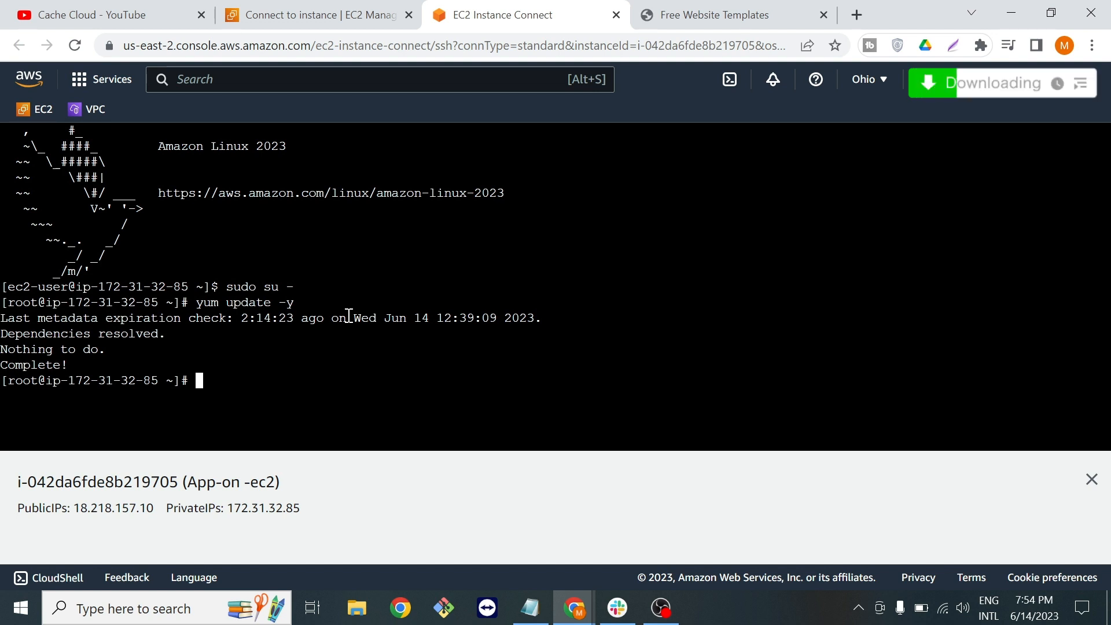
Step: Install the Apache web server with 'yum install httpd -y'
type("yum")
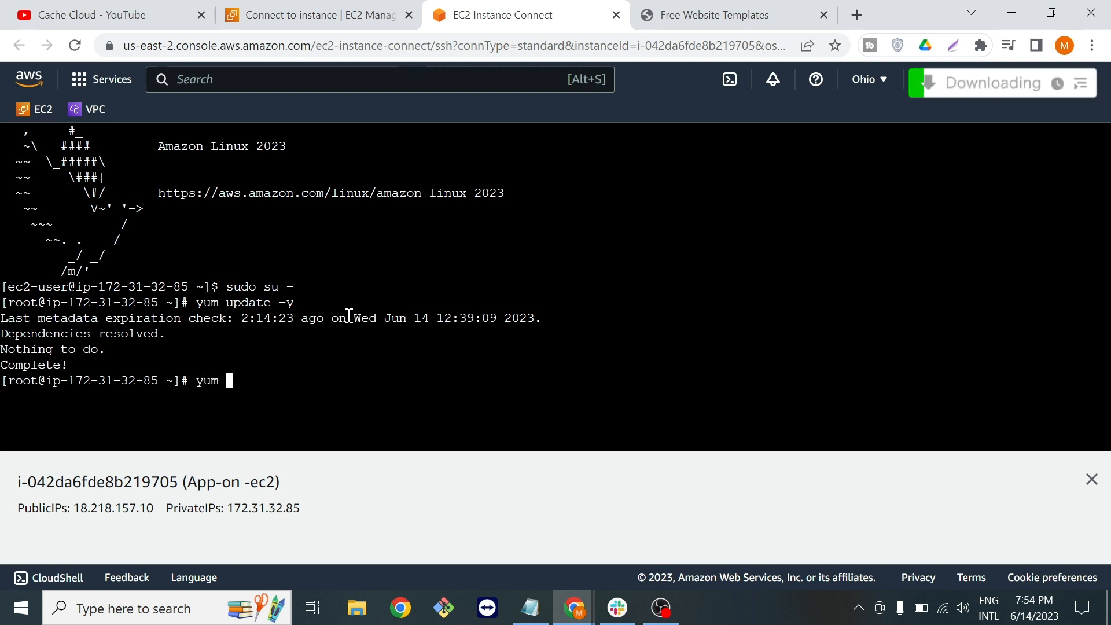
type("install htt")
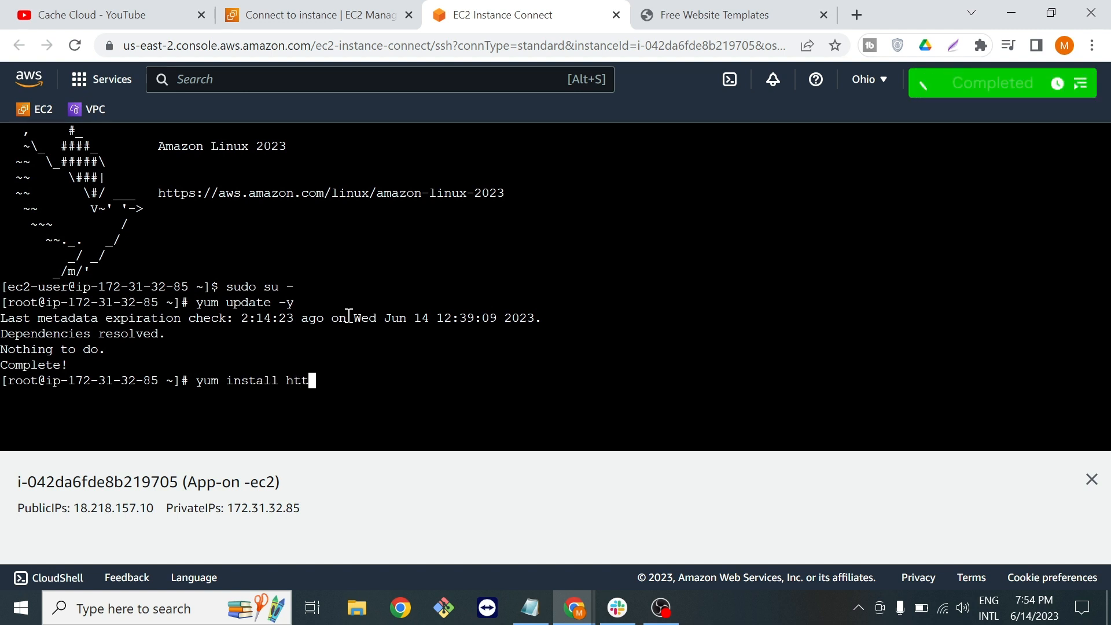
type("pd")
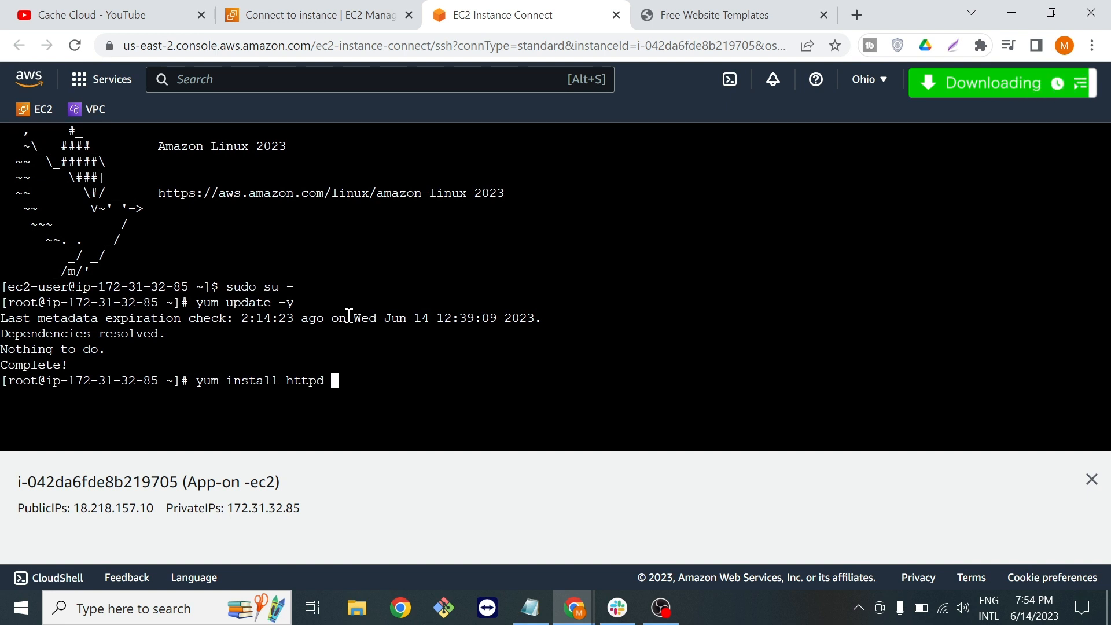
type("-y")
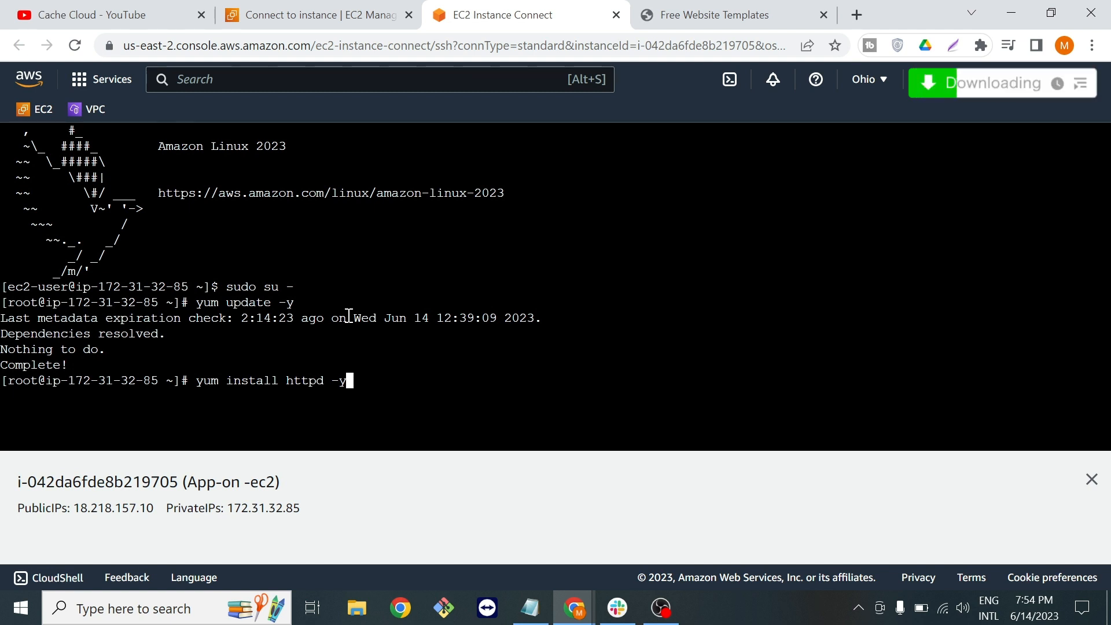
key("Return")
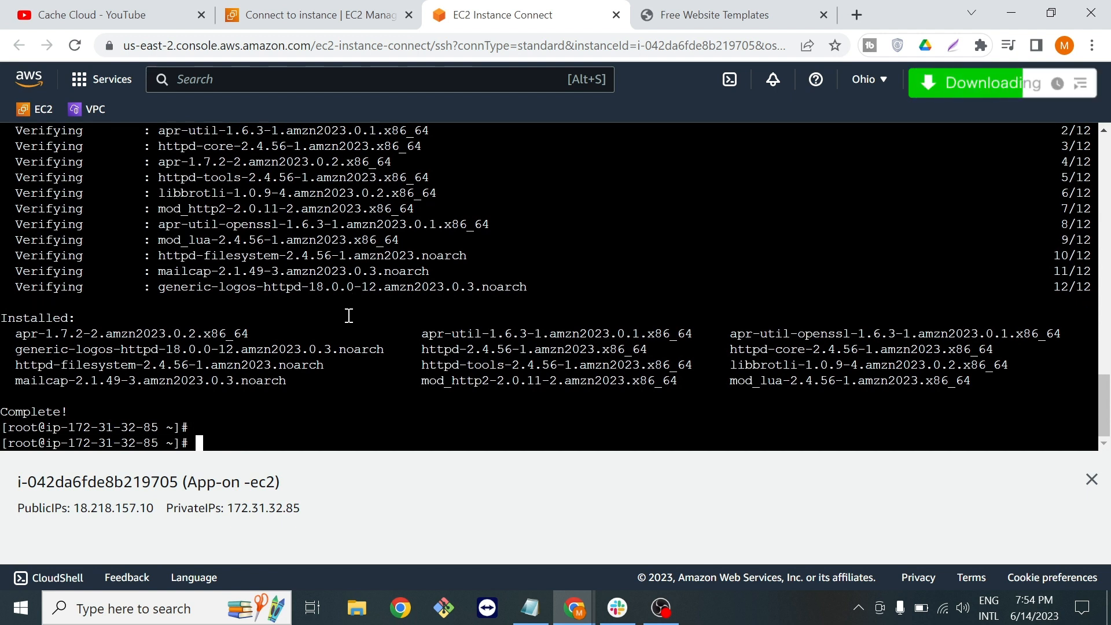
Step: Check 'systemctl status httpd', showing the service loaded but inactive and disabled
type("s")
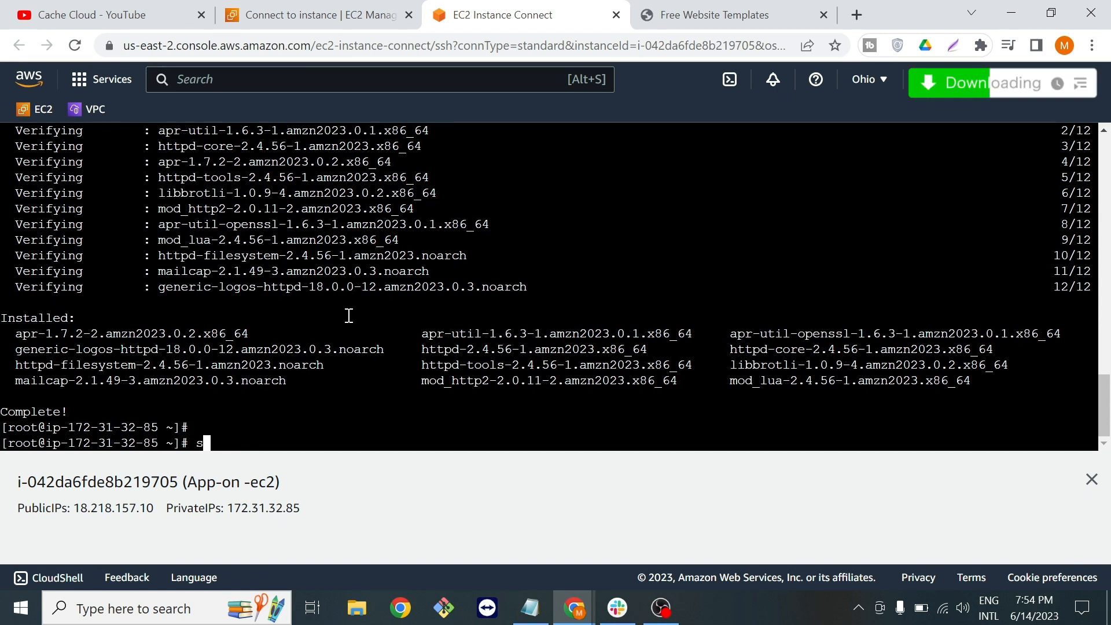
type("ystem")
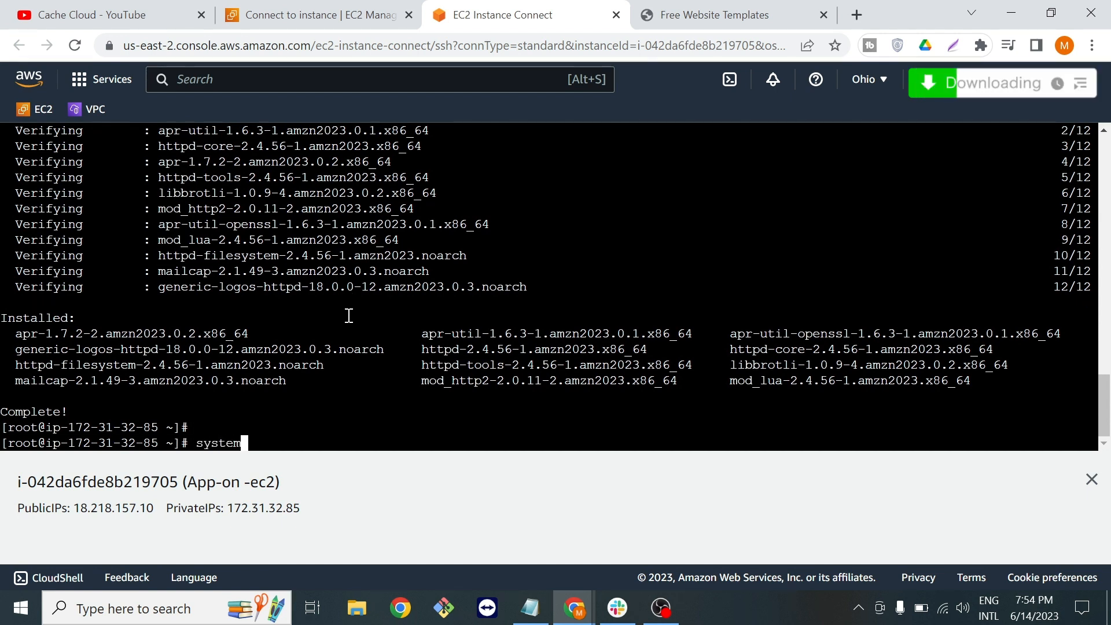
type("ctl")
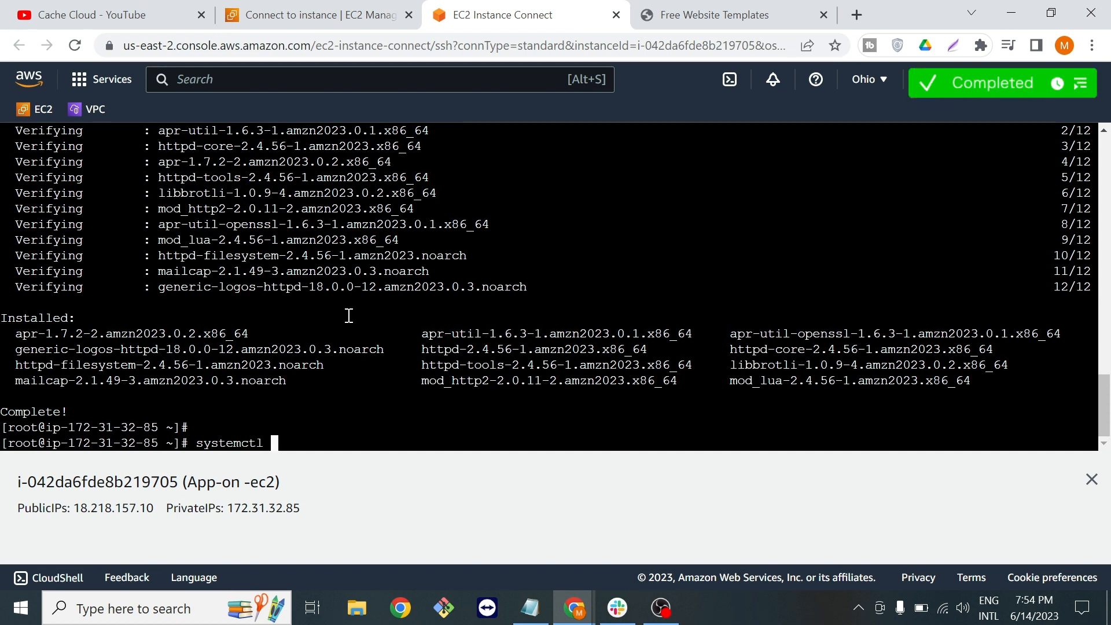
type("stat")
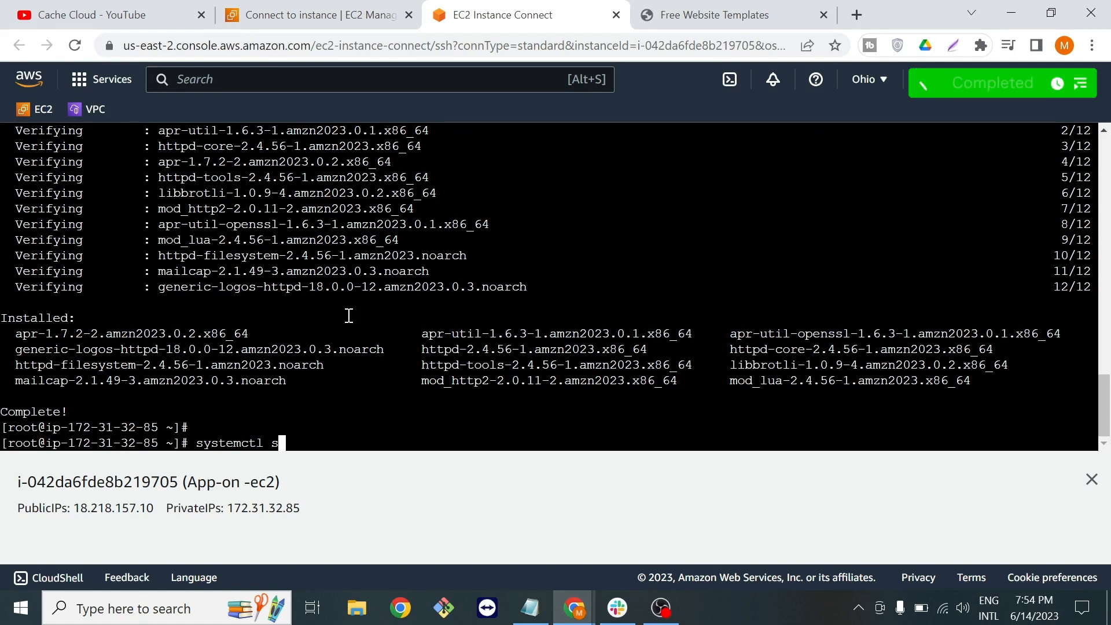
type("tatus")
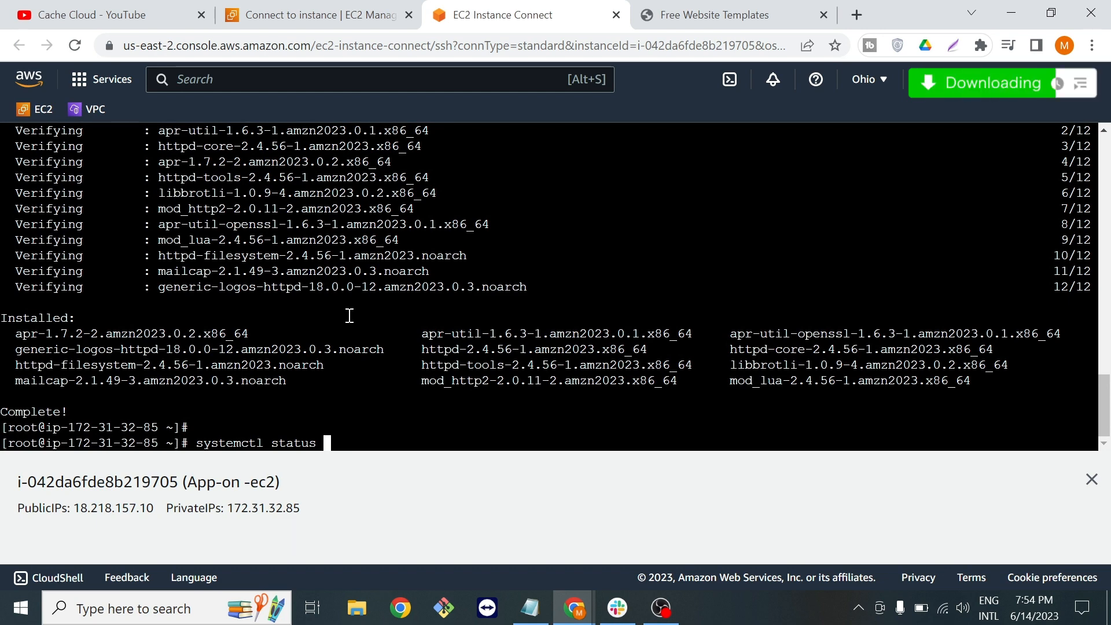
type("httpd")
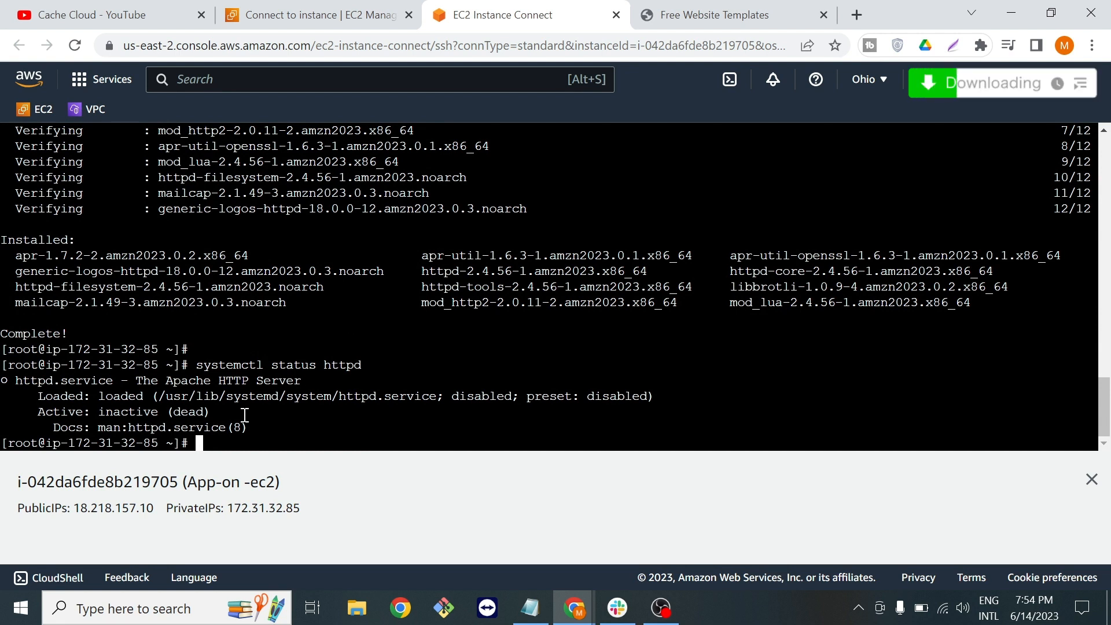
left_click_drag(37, 412, 156, 411)
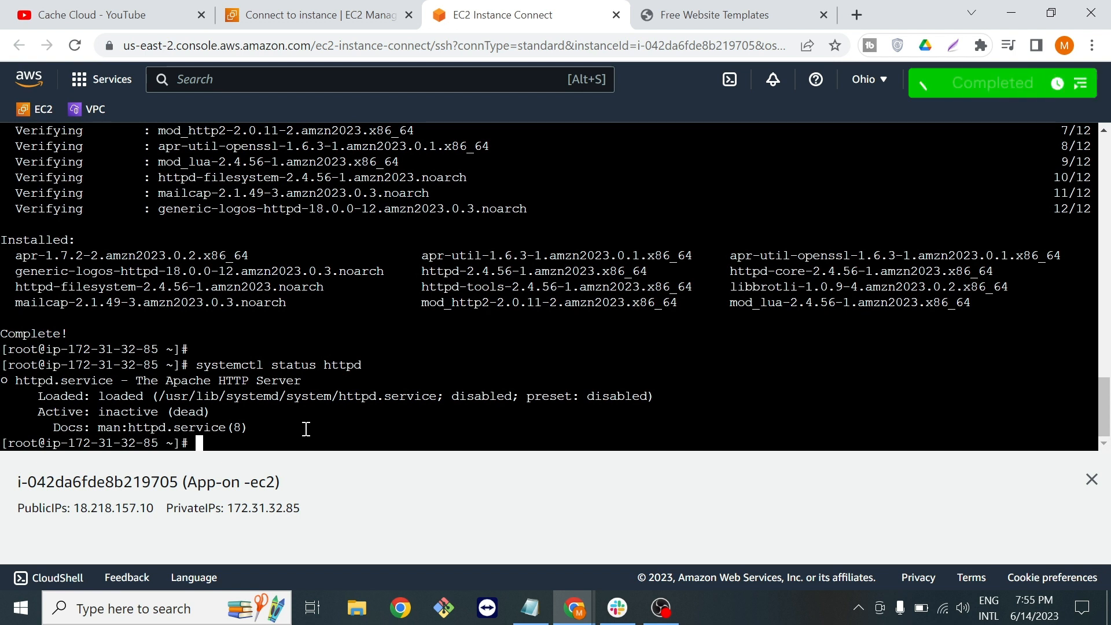
Step: Create a temp directory with mkdir and cd into it
type("mk")
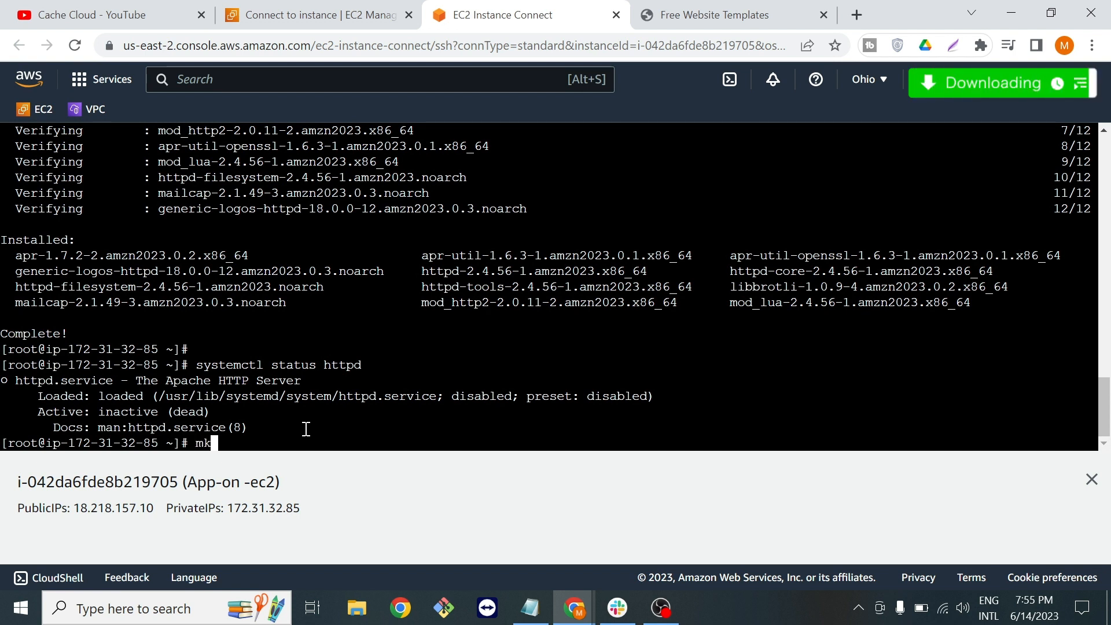
type("dir")
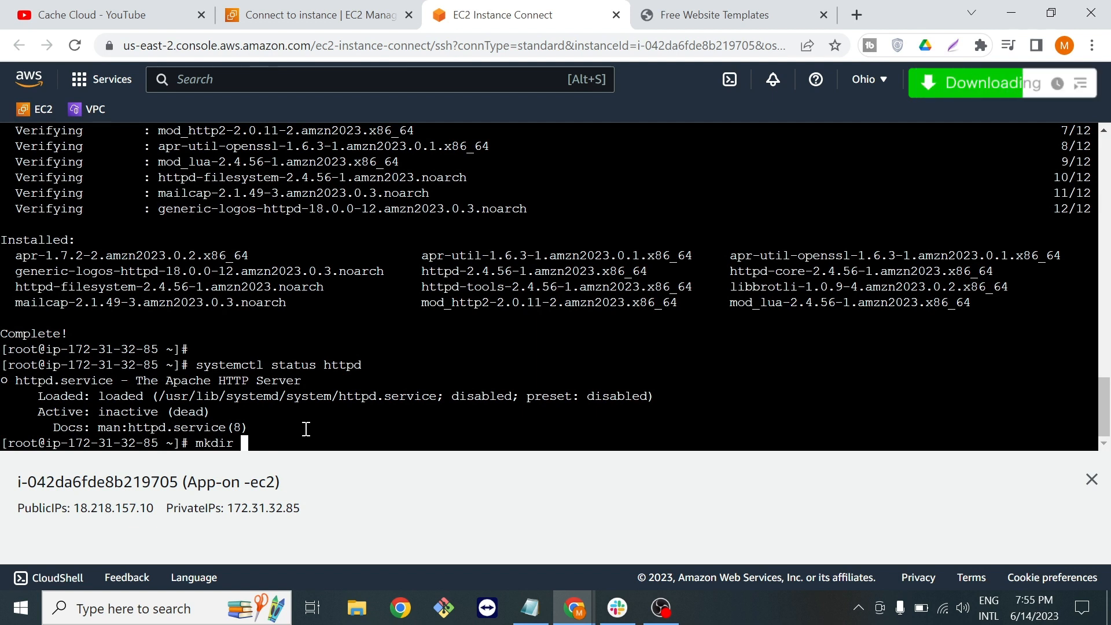
type("temp")
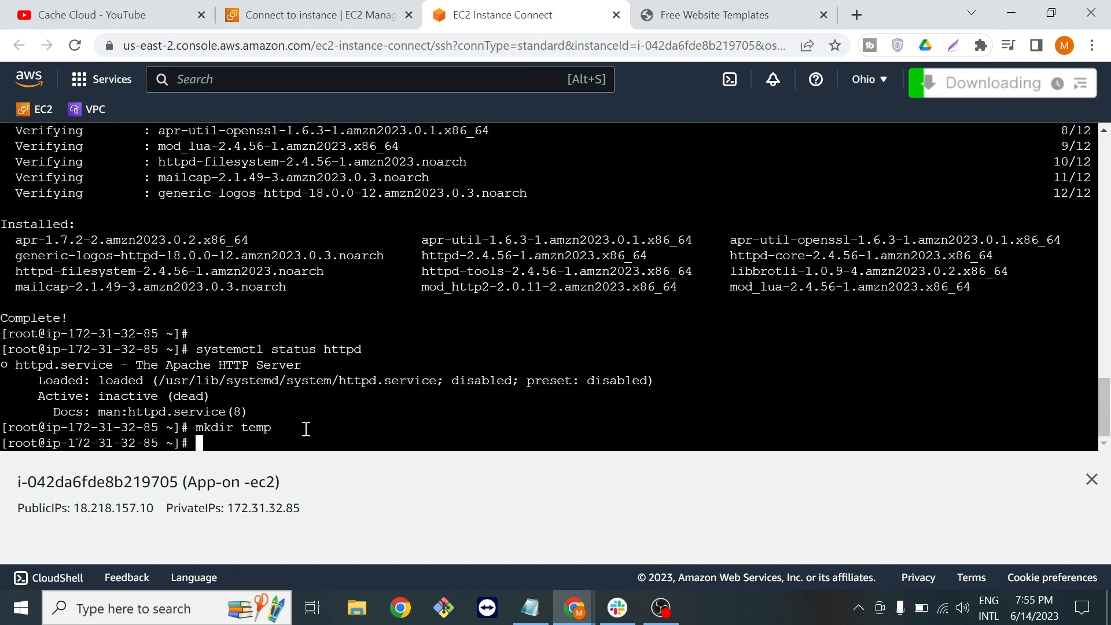
type("cd")
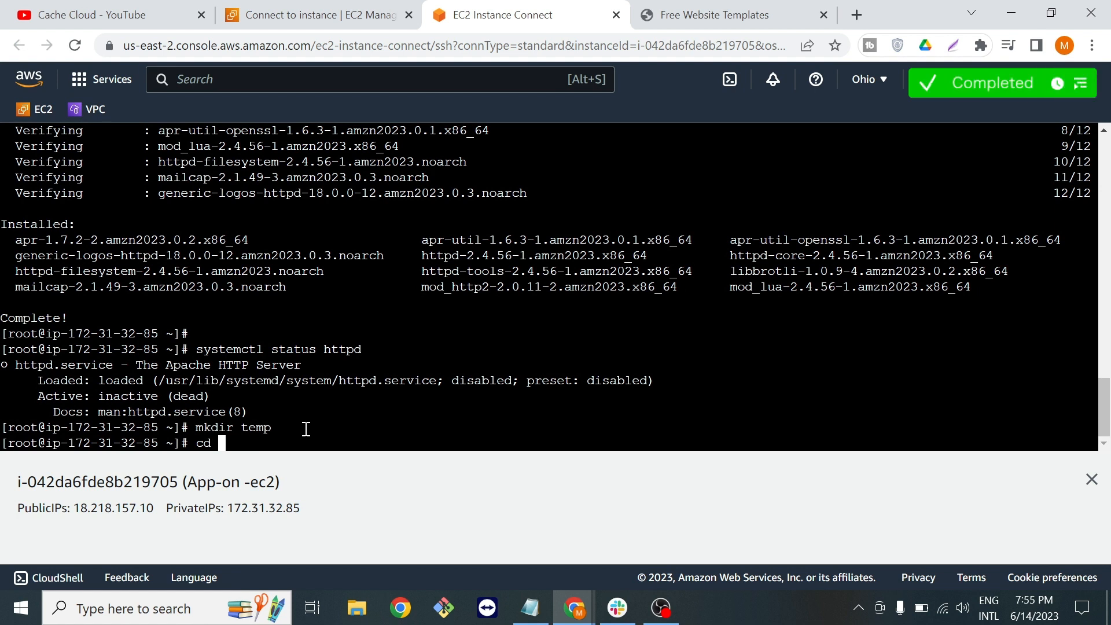
type("temp/")
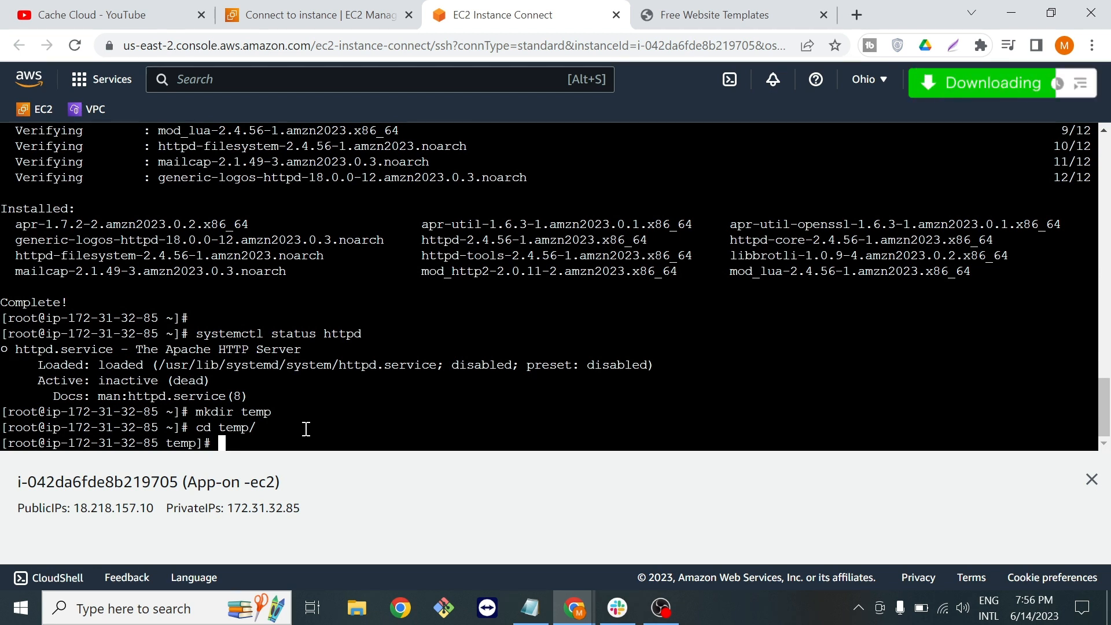
Step: On Free Website Templates, locate the Running Website Template and copy its Download link address
left_click(714, 15)
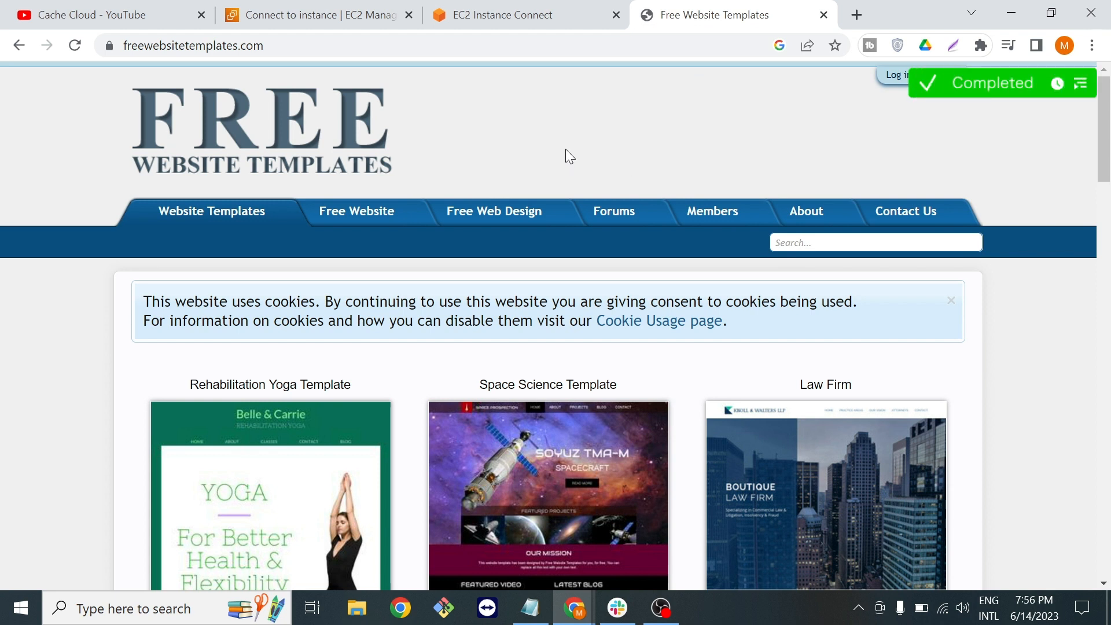
mouse_move(497, 138)
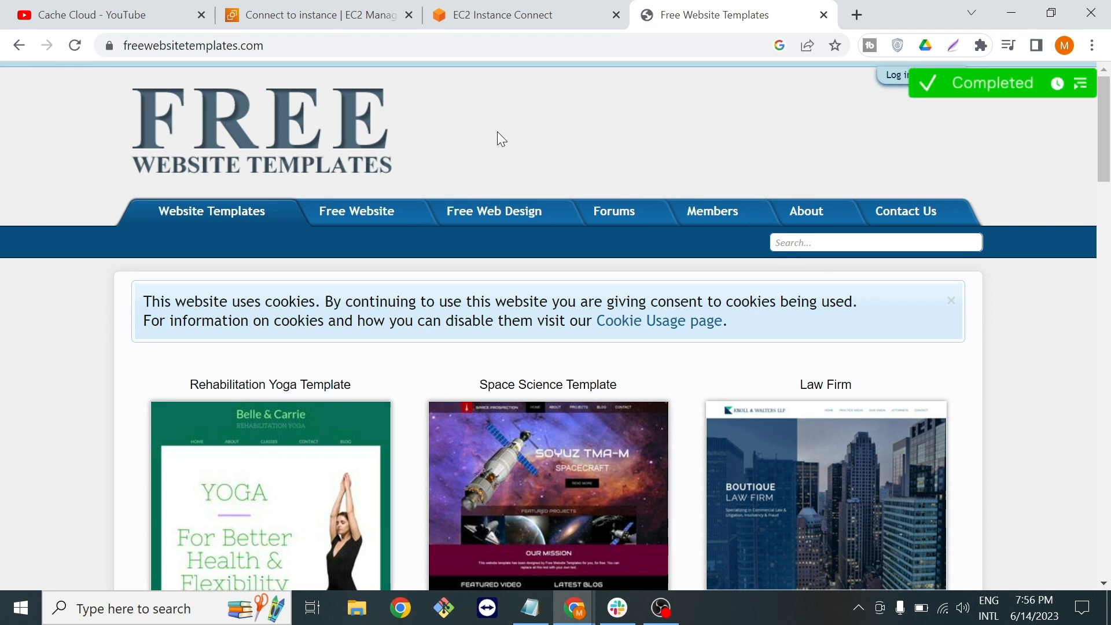
scroll("down", 3)
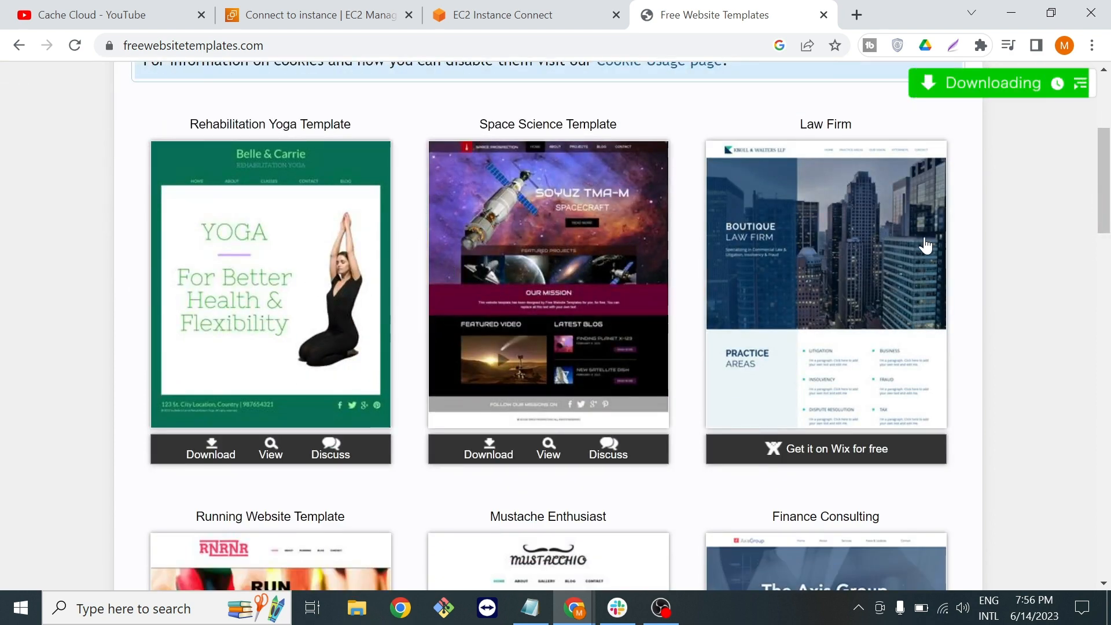
scroll("down", 3)
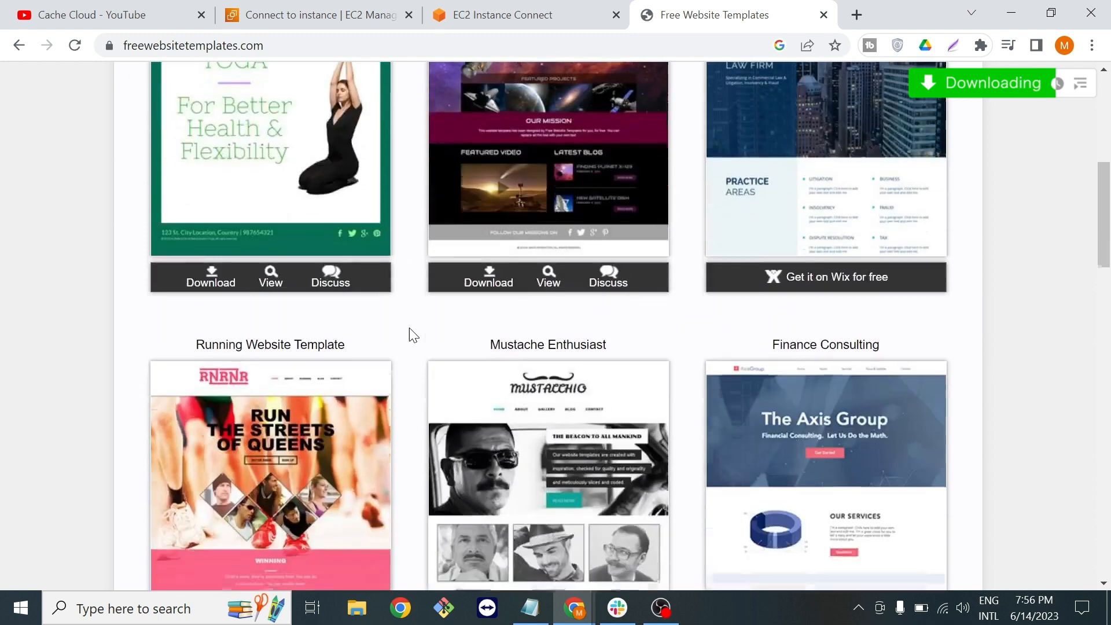
scroll("down", 3)
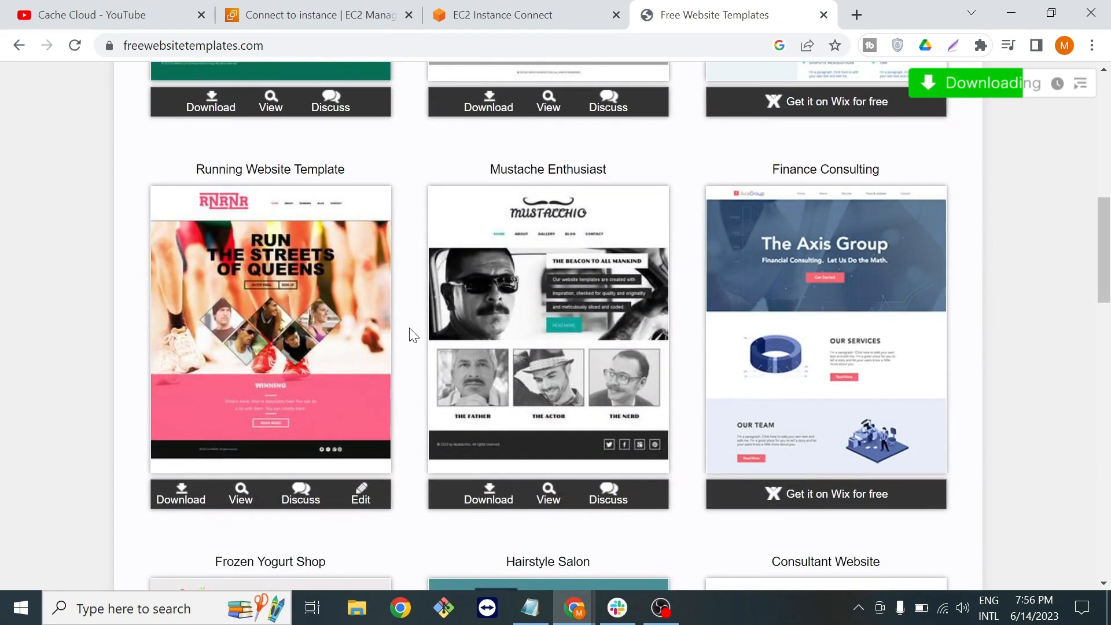
mouse_move(419, 447)
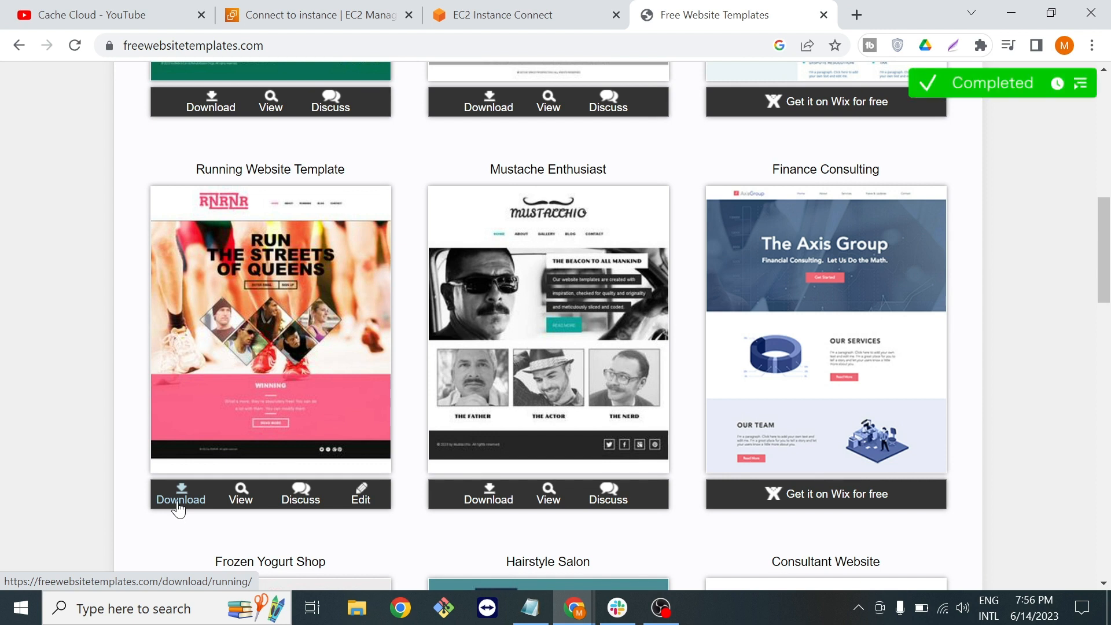
right_click(180, 500)
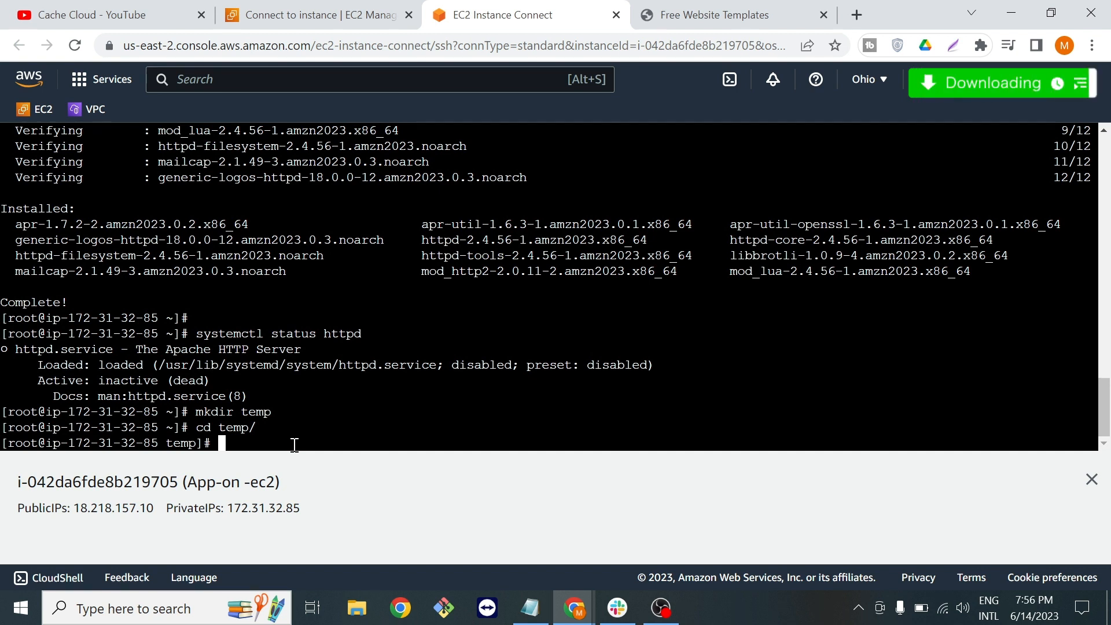
Step: Download the Running template with wget, pasting the copied link with .zip appended
type("wget")
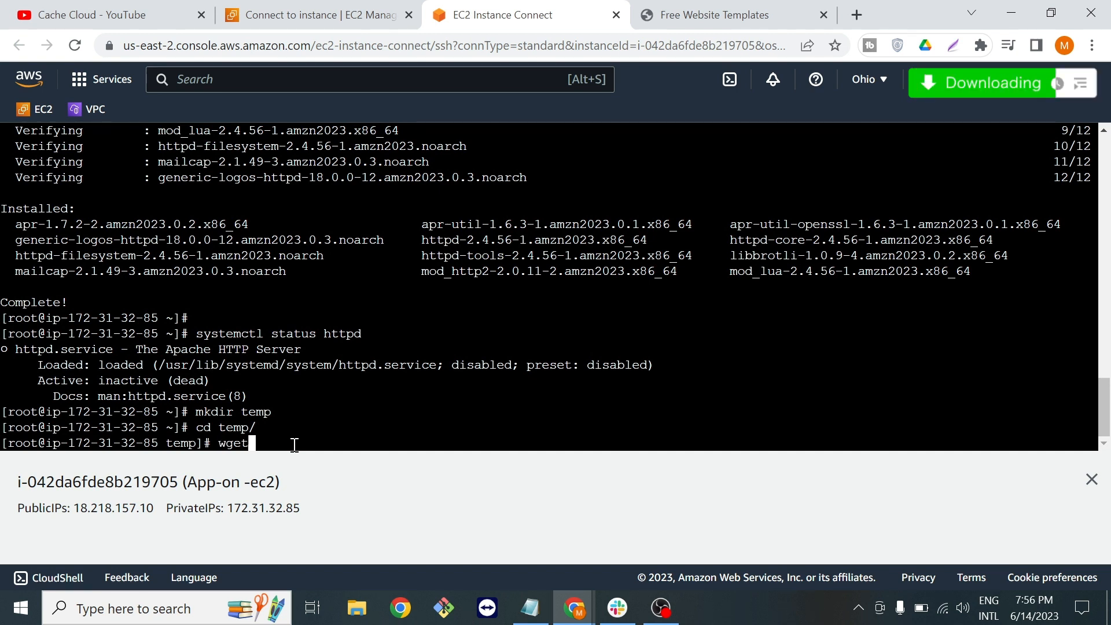
right_click(290, 443)
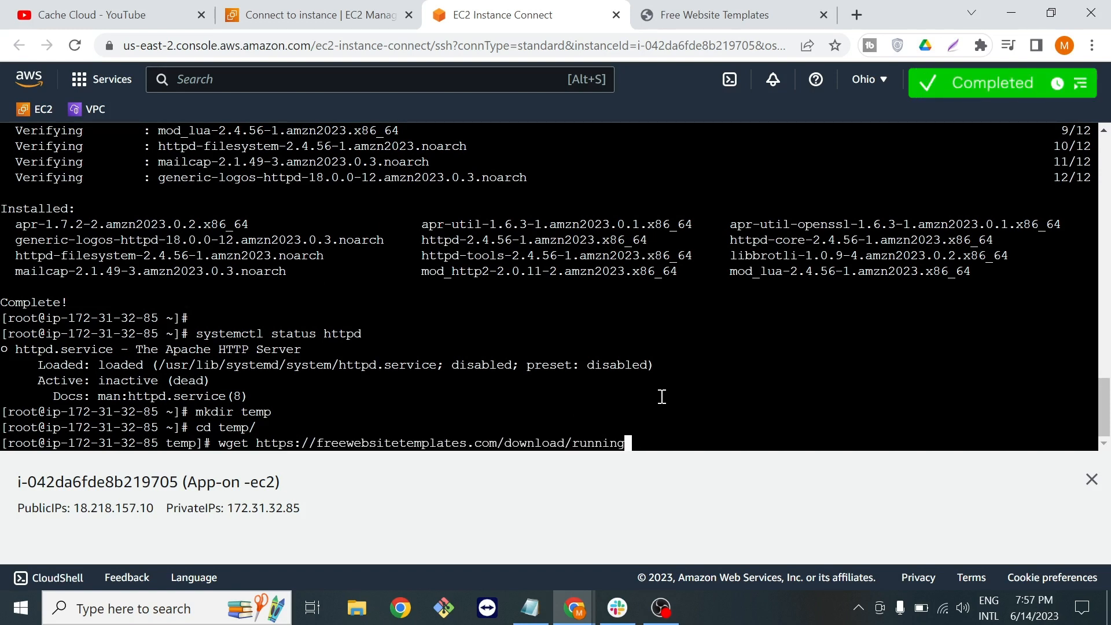
type(".")
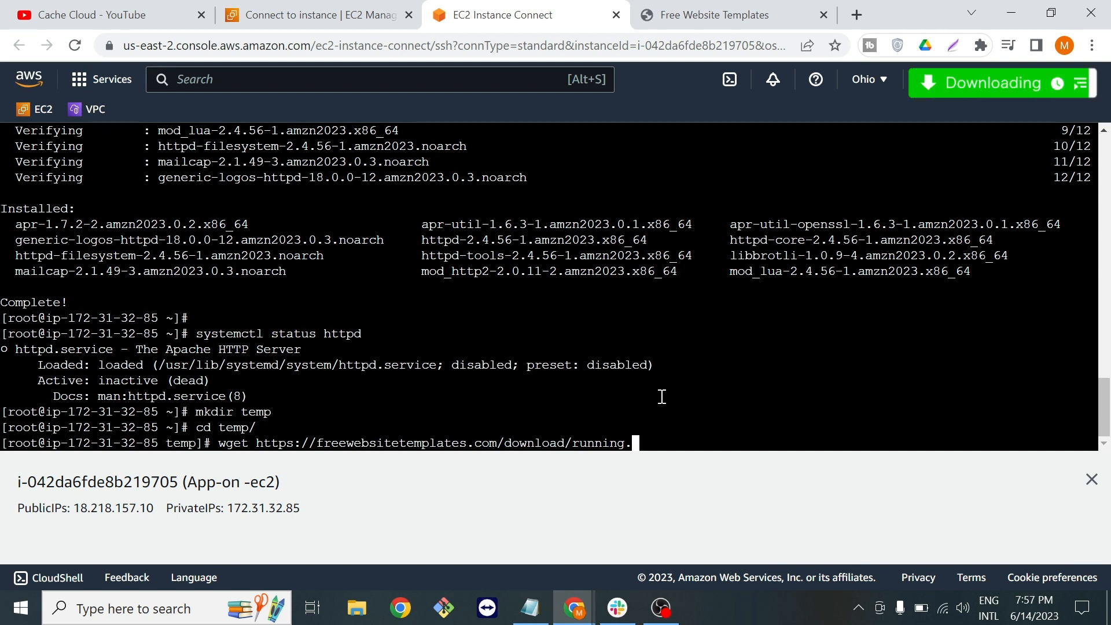
type("zip")
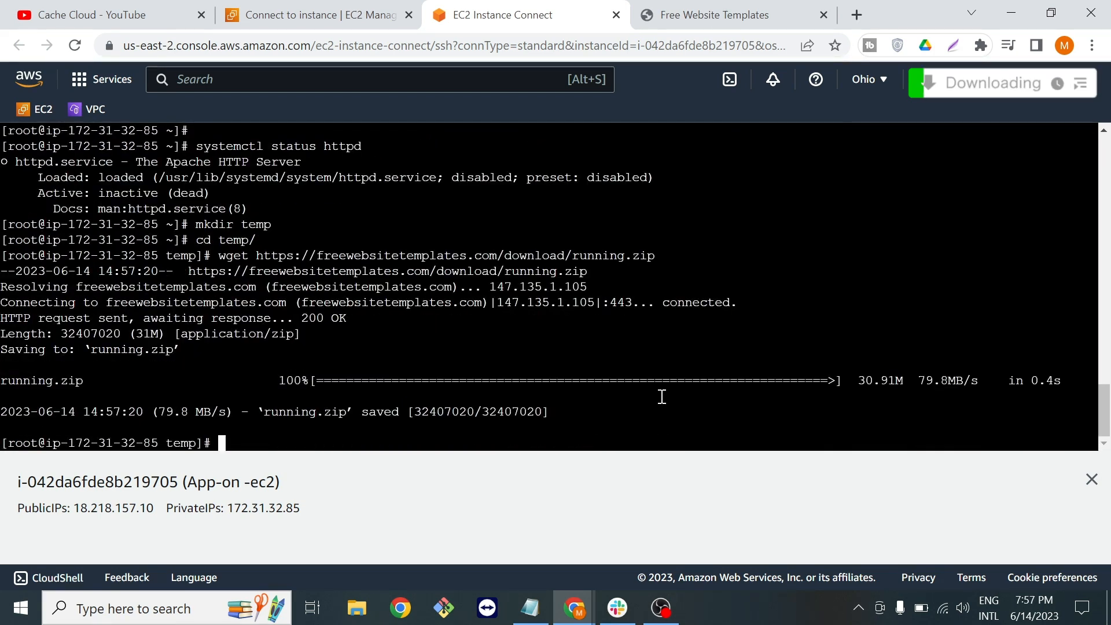
Step: List the directory with 'ls -ltr' to confirm running.zip arrived, then begin the unzip command
type("ls")
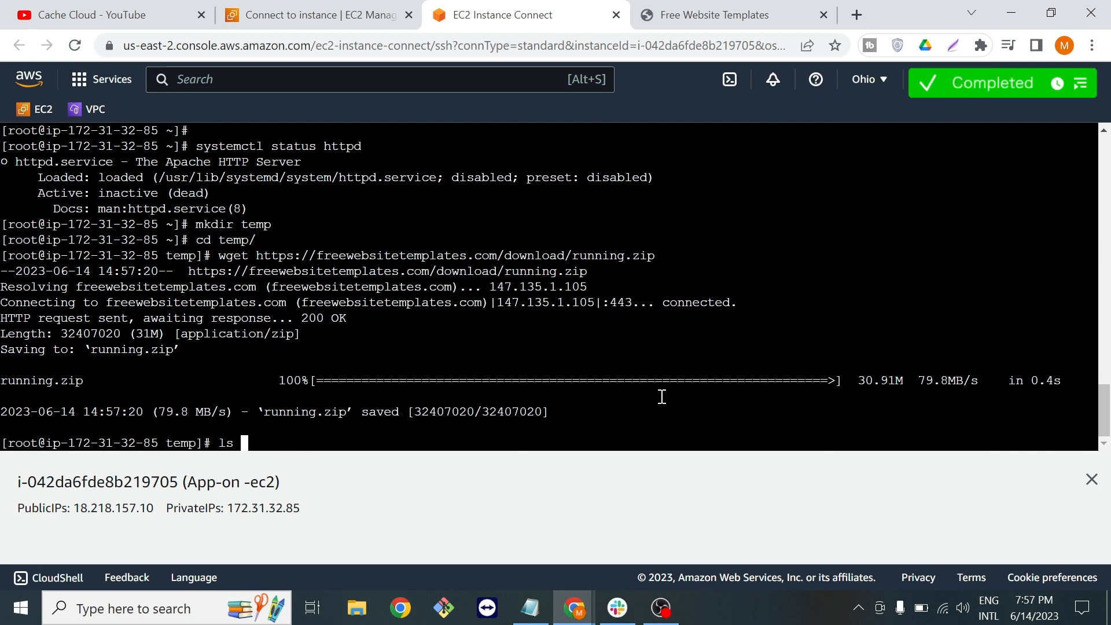
type("-")
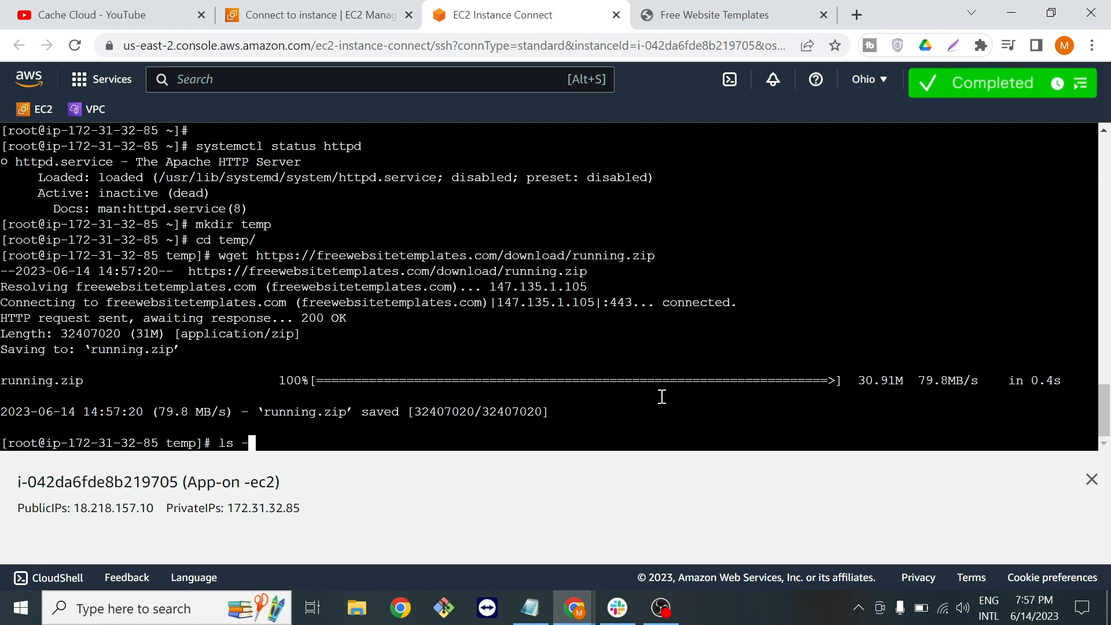
type("ltr")
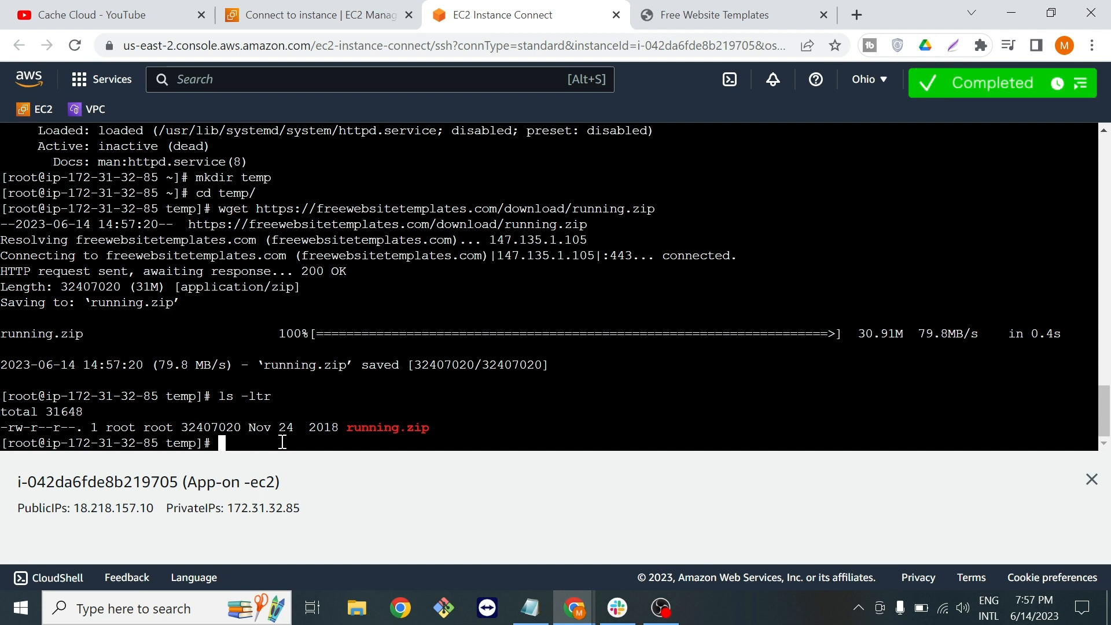
type("unzip")
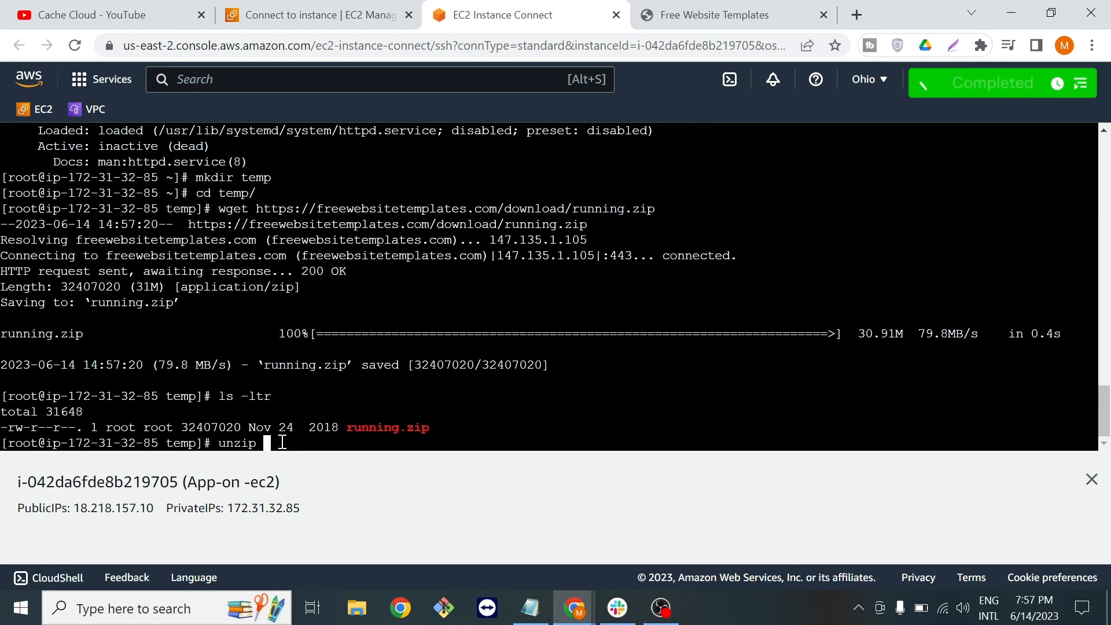
Step: Unzip running.zip and list temp to see the new running directory
type("runn")
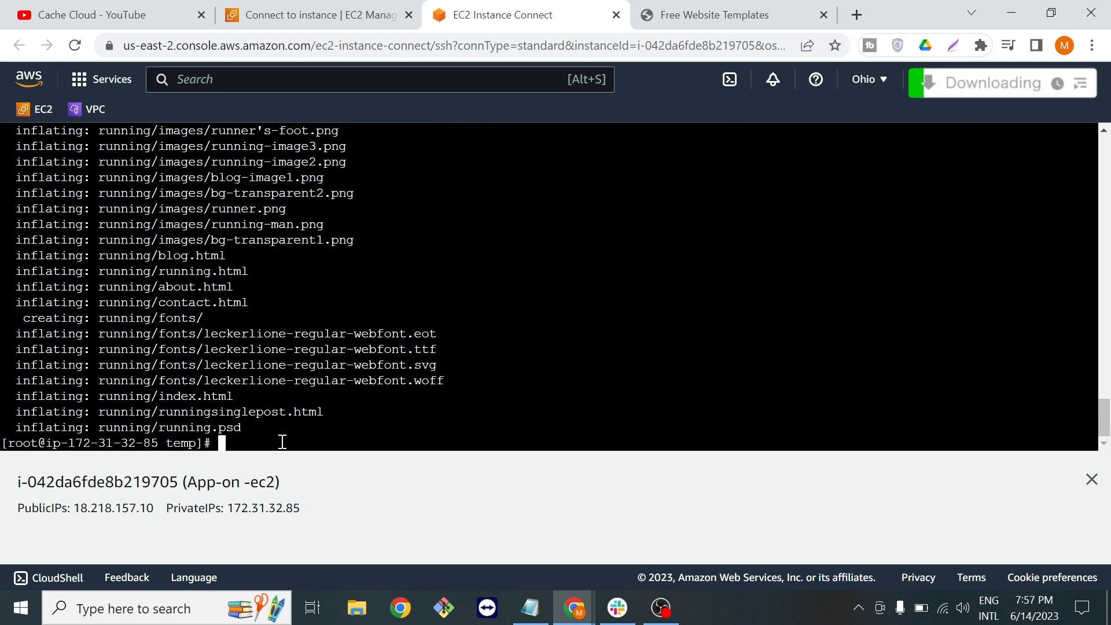
type("ls -ltr")
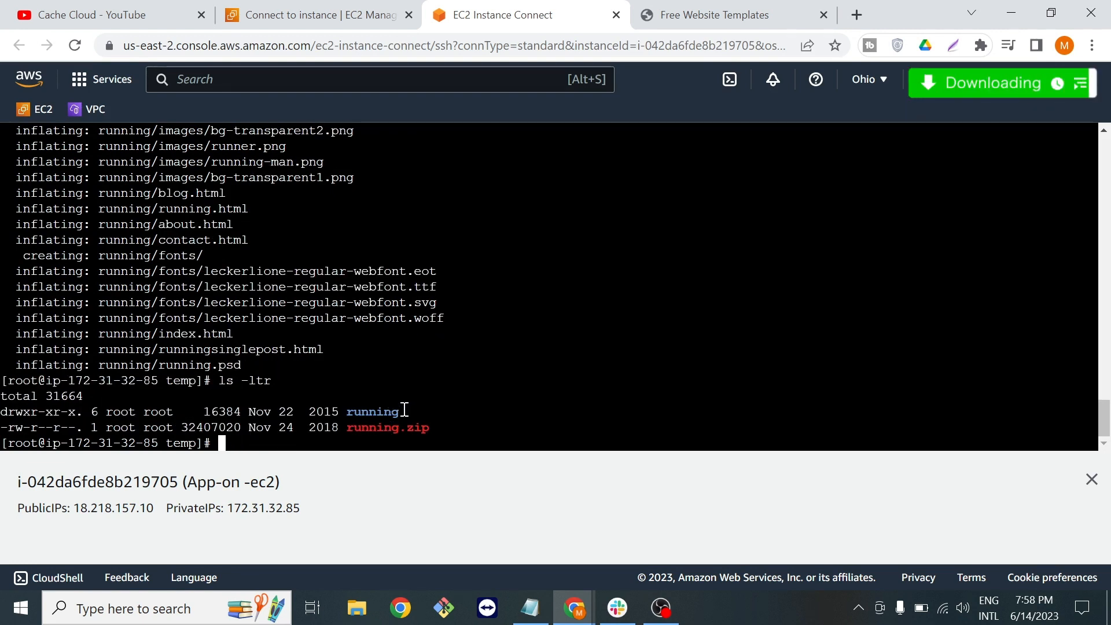
double_click(374, 411)
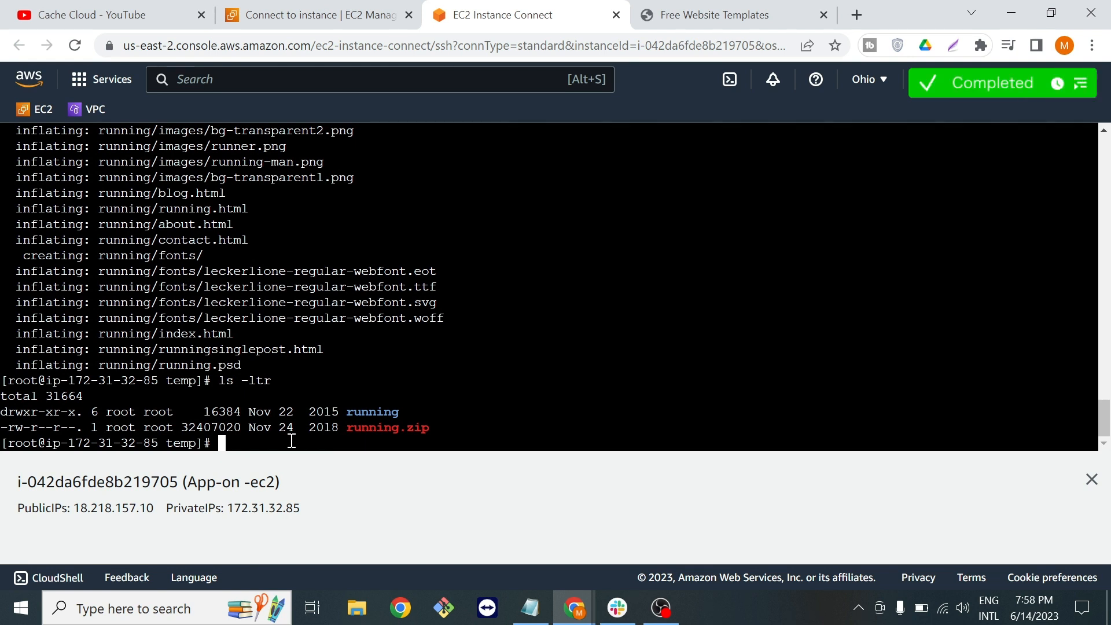
Step: Change into the running/ folder and list its HTML pages and asset directories with ls -l
type("cd")
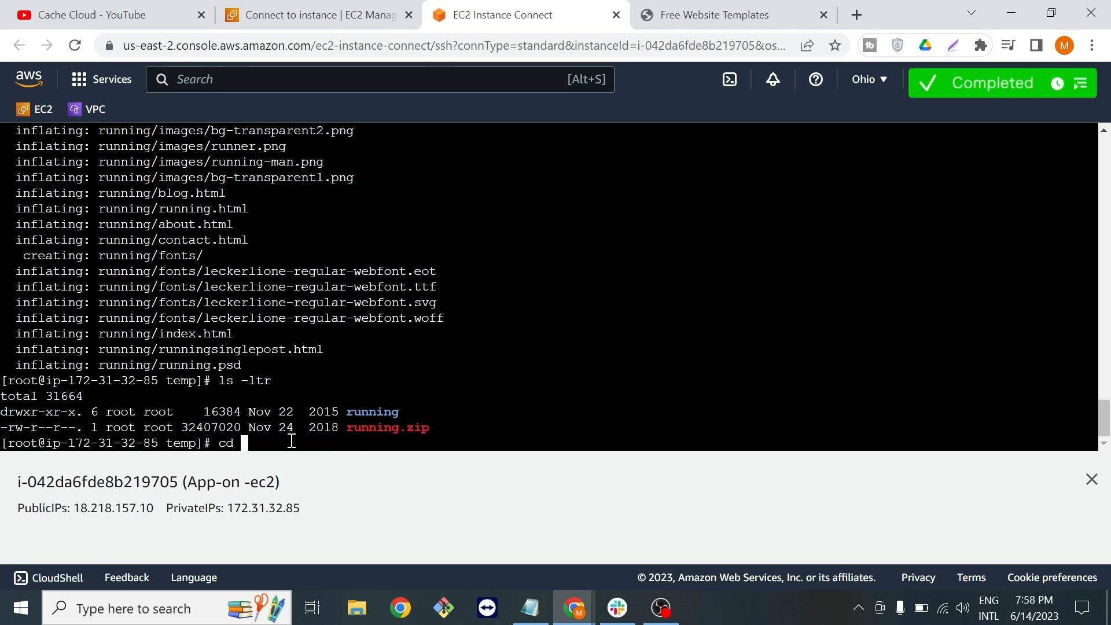
type("running/")
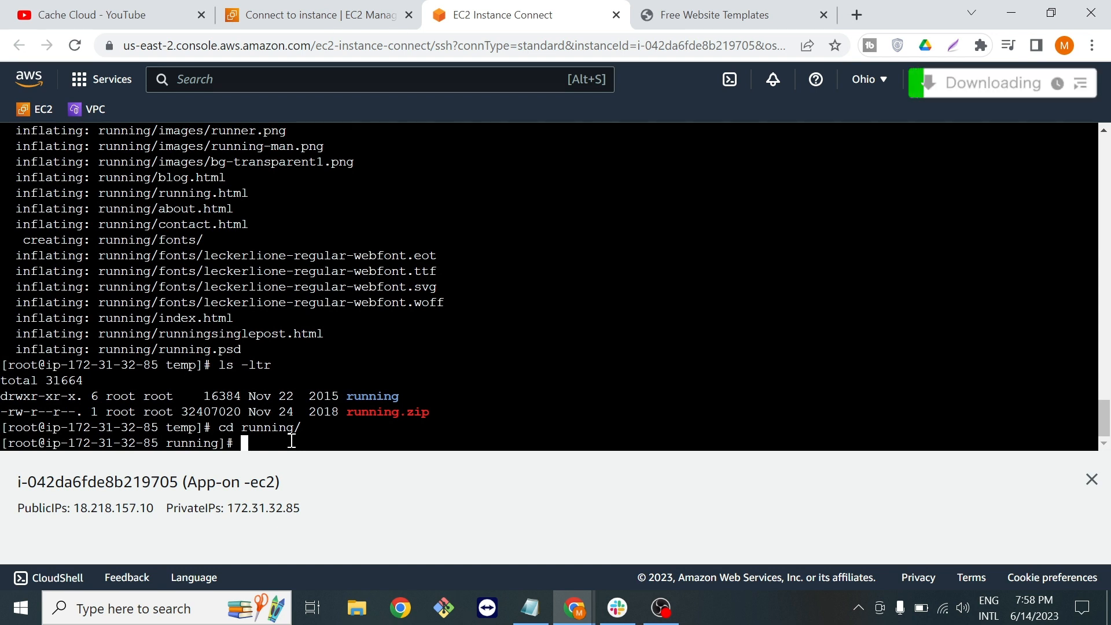
type("ls -l")
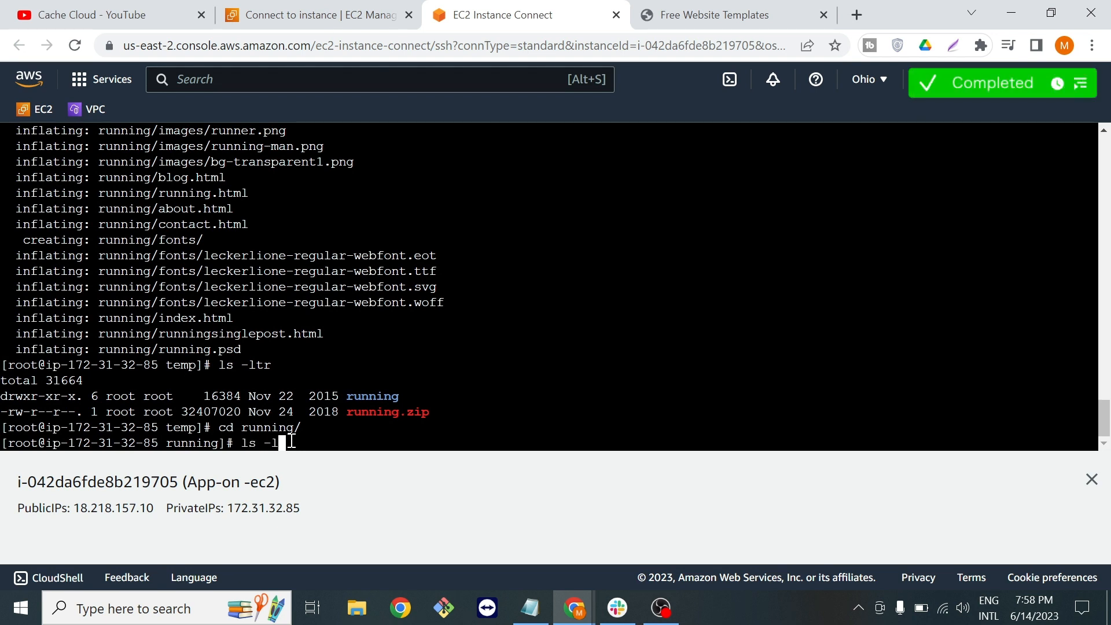
key("Return")
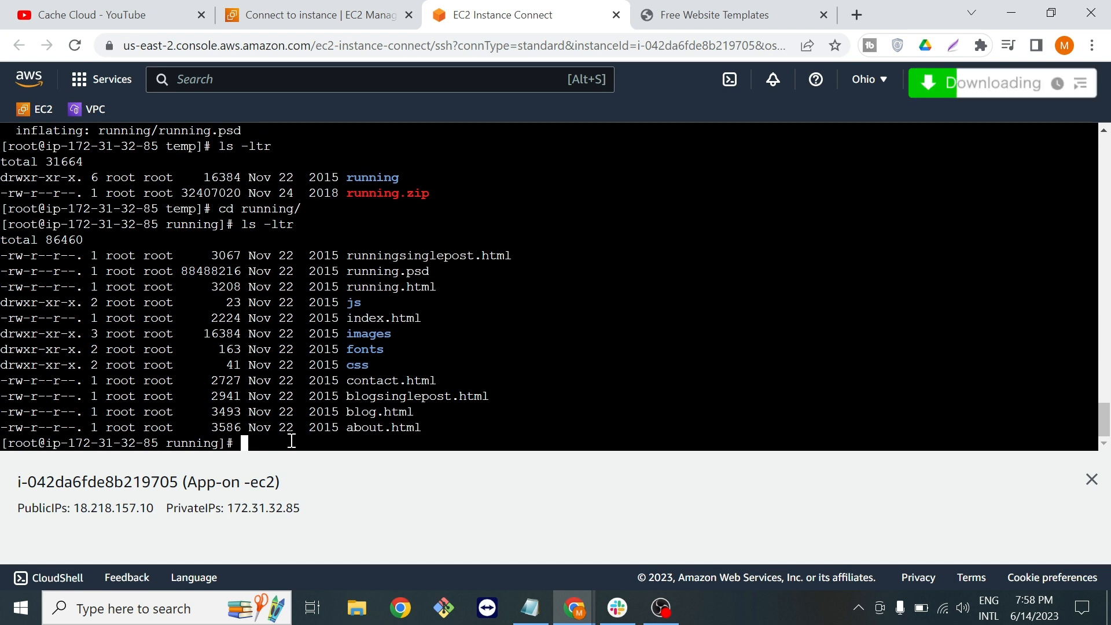
Step: Move every extracted template file into the Apache web root with mv * /var/www/html
type("mv")
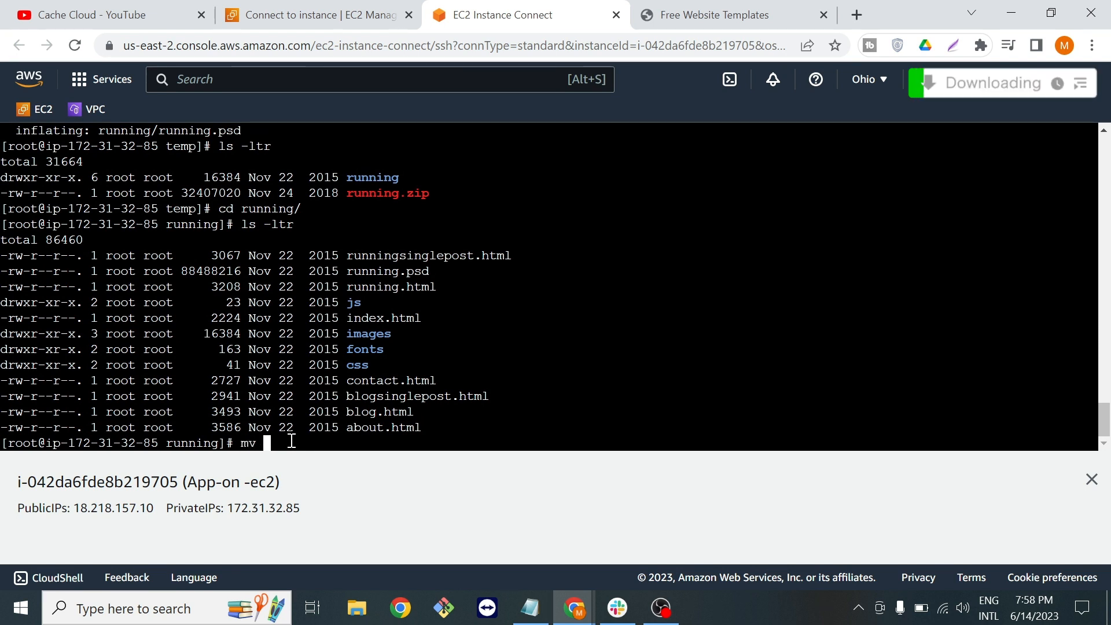
type("*")
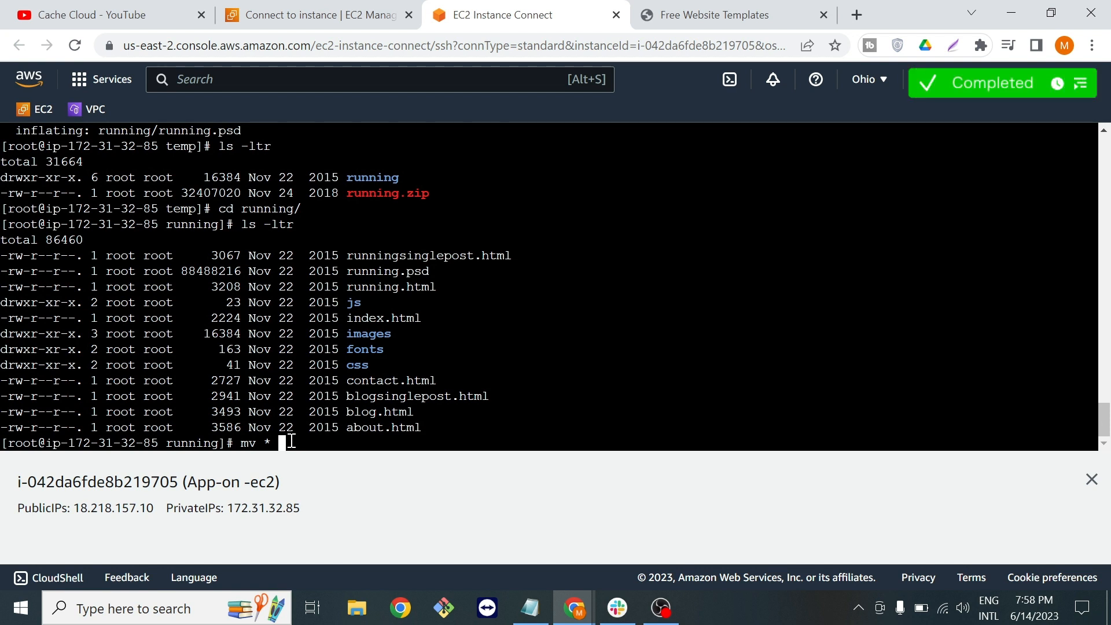
type("/")
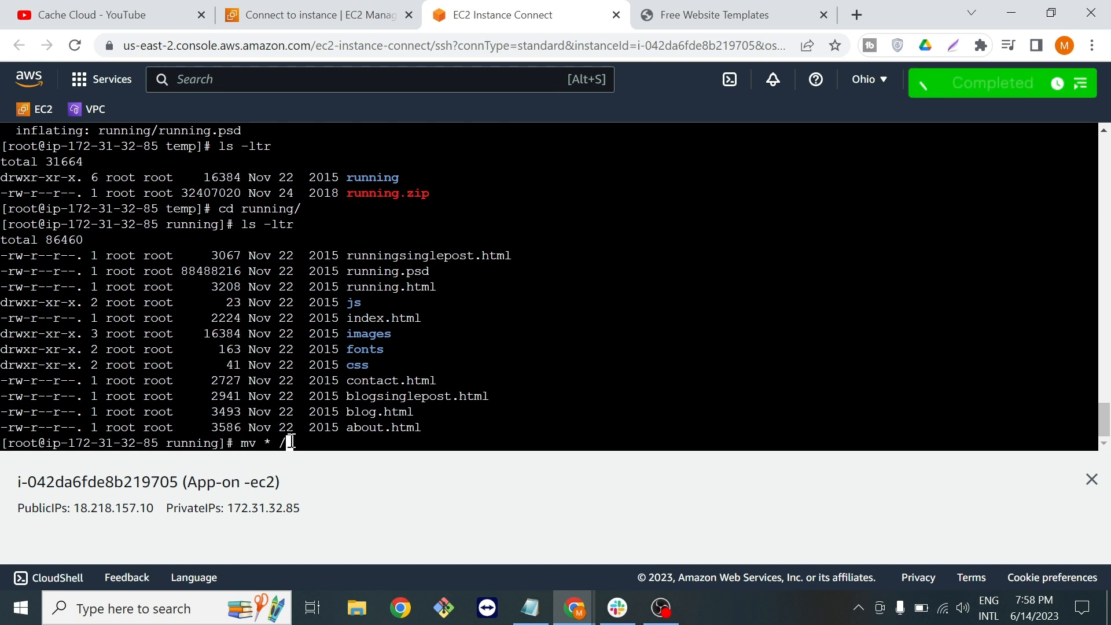
type("var")
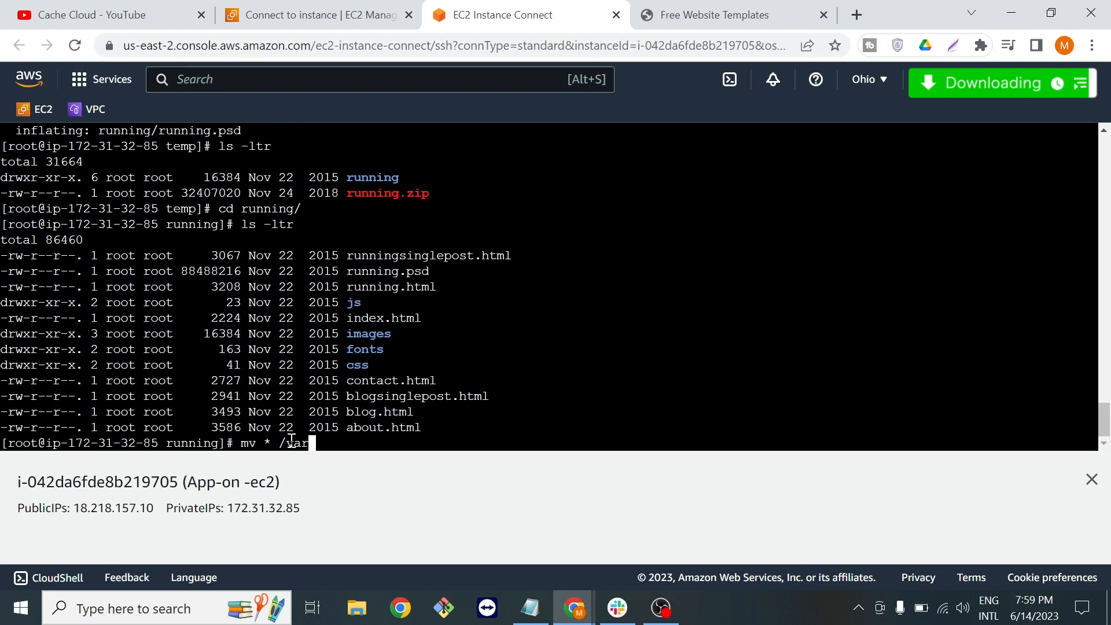
type("www")
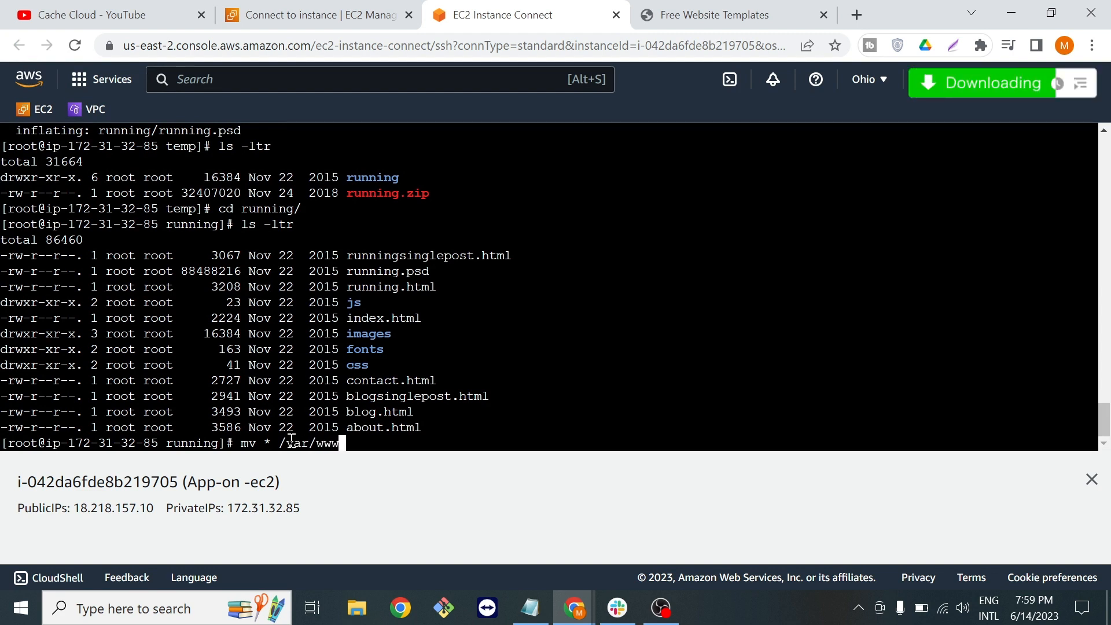
type("h")
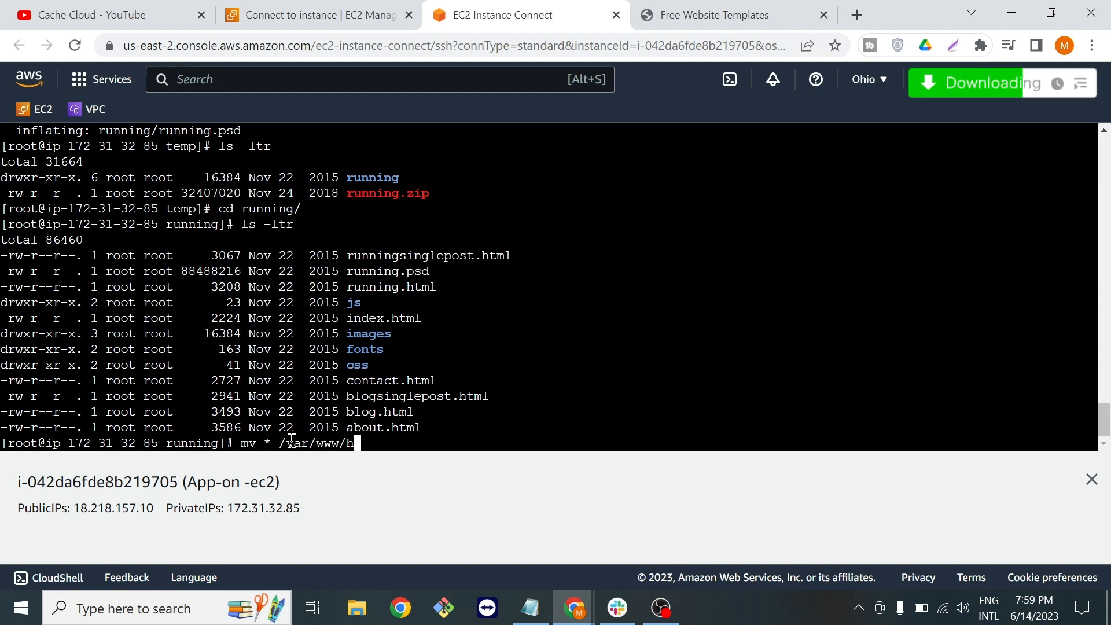
type("tml")
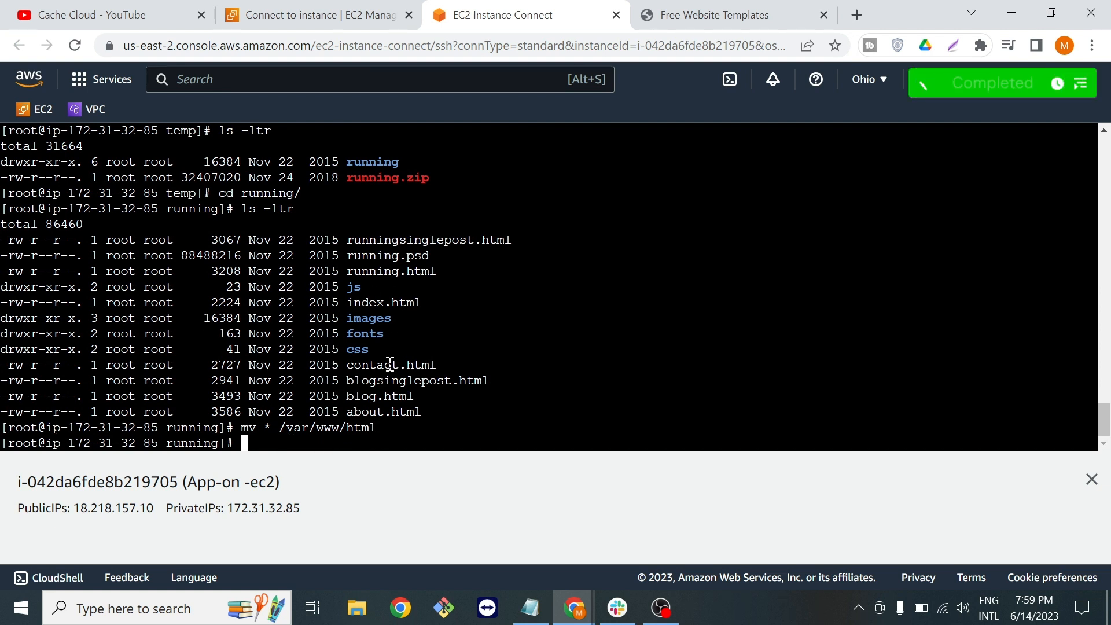
Step: Leave the Connect page and copy the instance's public IPv4 address 18.218.157.10
left_click(317, 15)
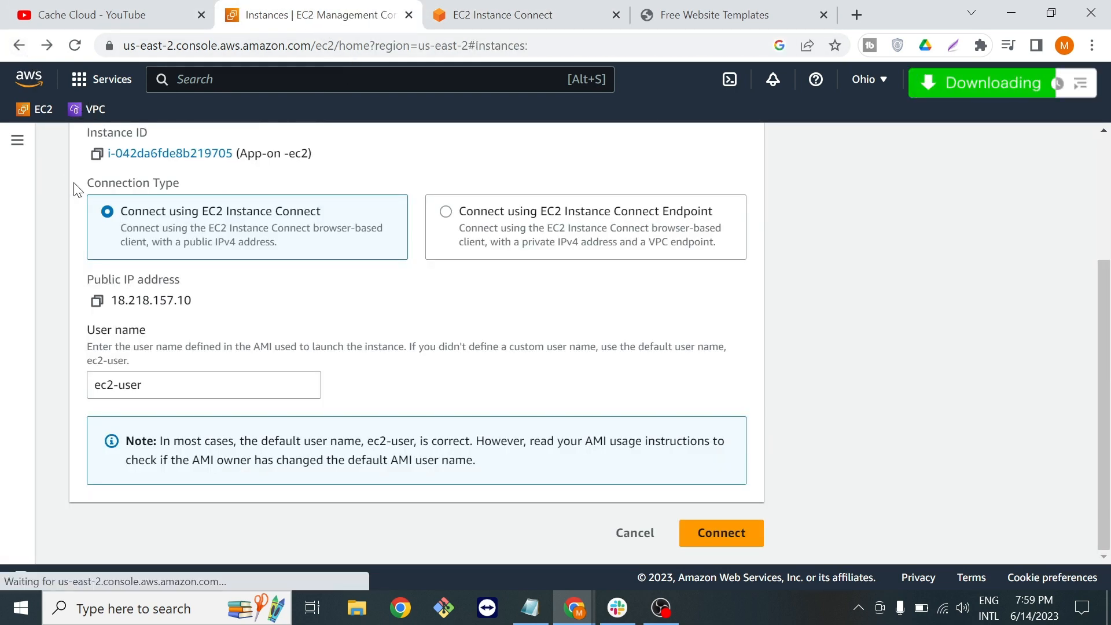
left_click(633, 532)
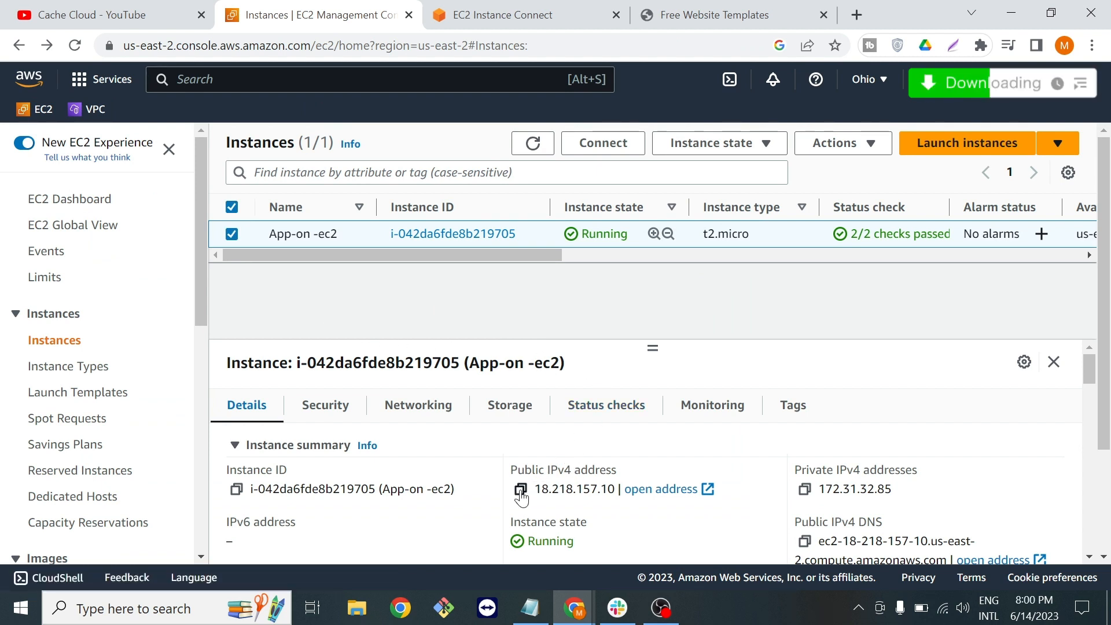
left_click(896, 16)
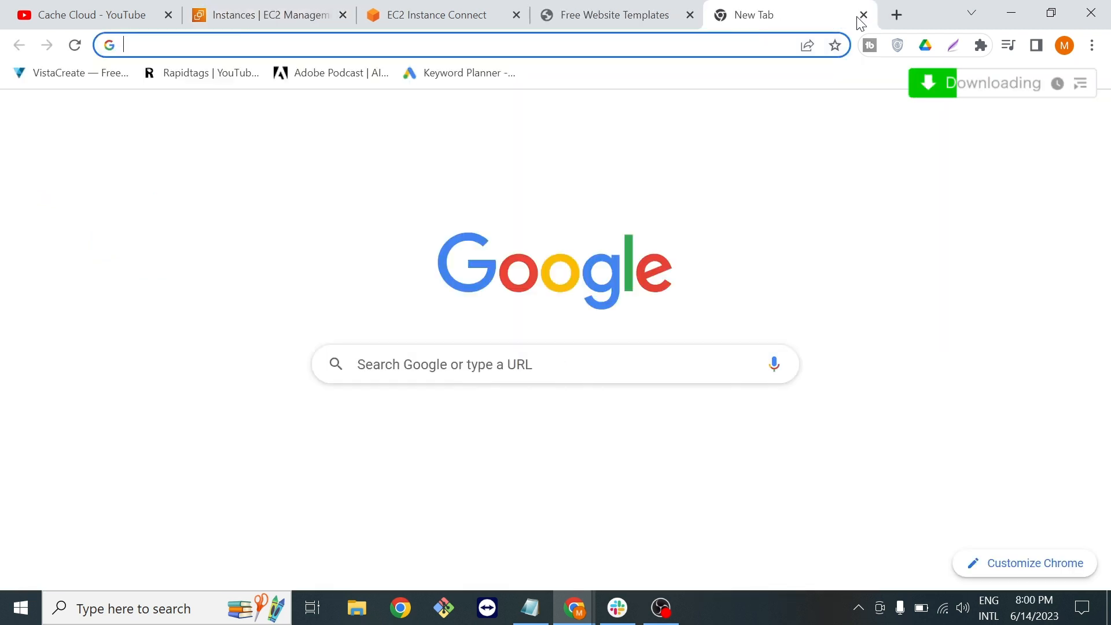
Step: Load 18.218.157.10 in a new tab, which returns a connection-refused error
type("18.218.157.10")
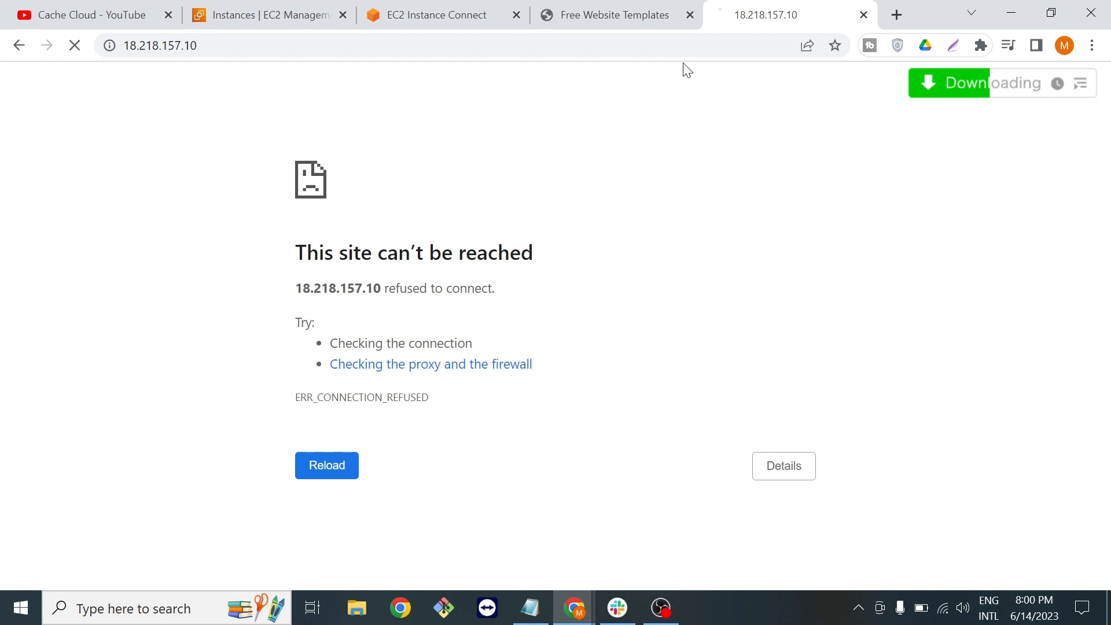
mouse_move(436, 15)
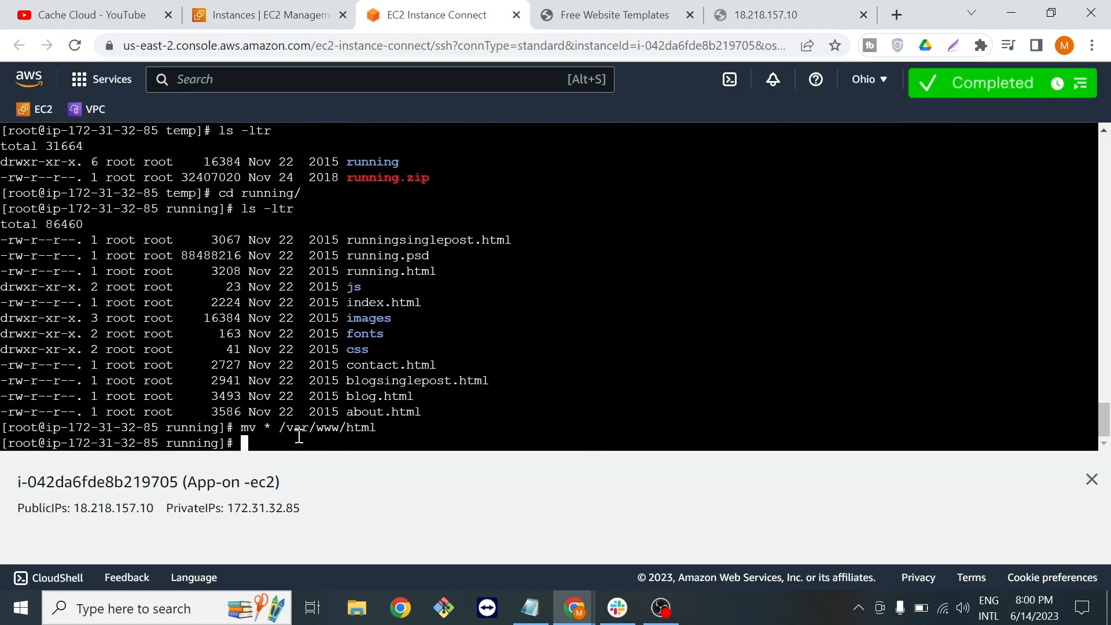
Step: Clear the terminal and run systemctl enable httpd so Apache starts at boot
key("ctrl+c")
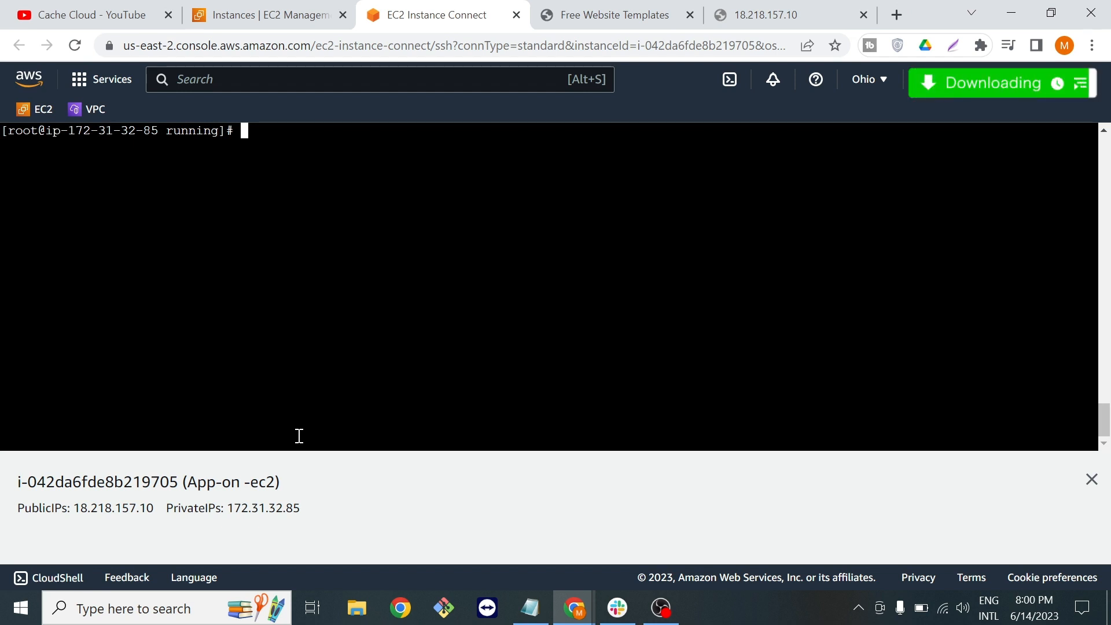
type("systemc")
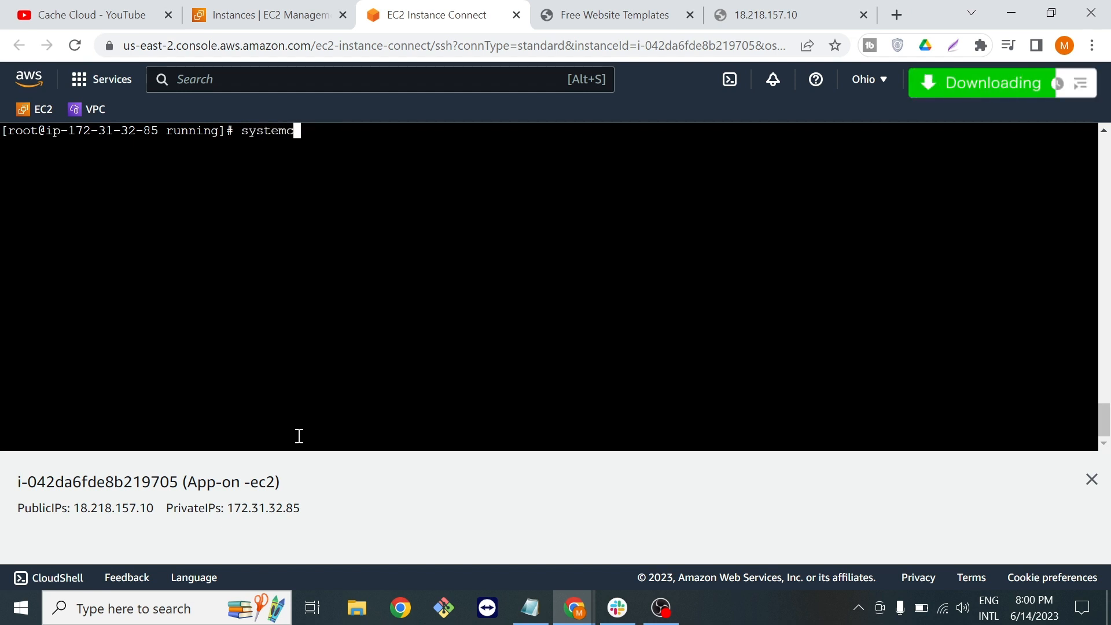
type("tl")
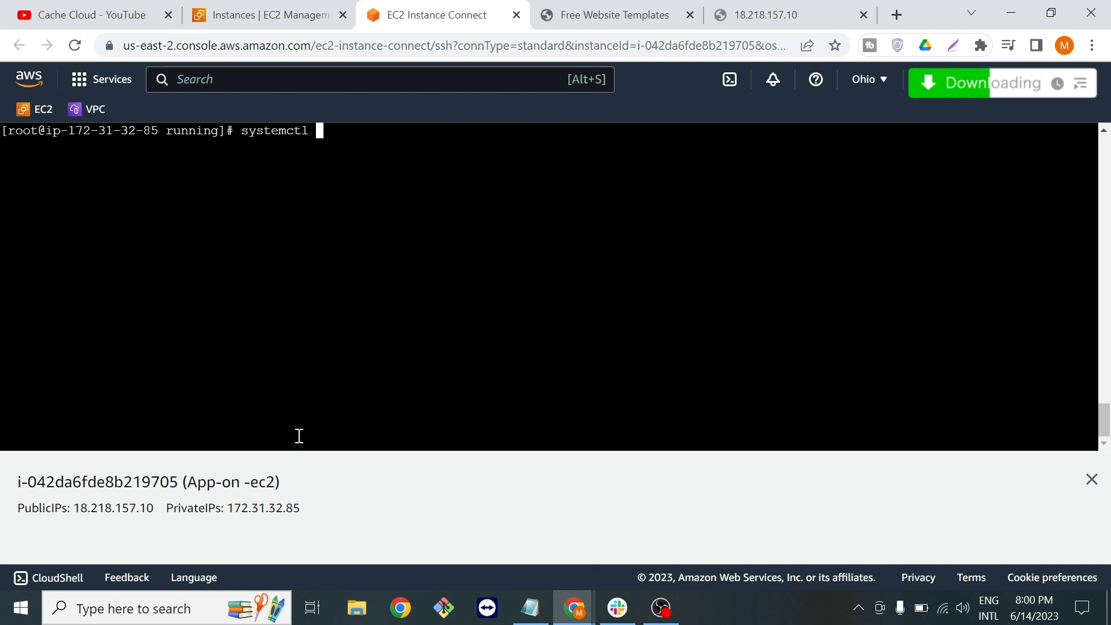
type("enable httpd")
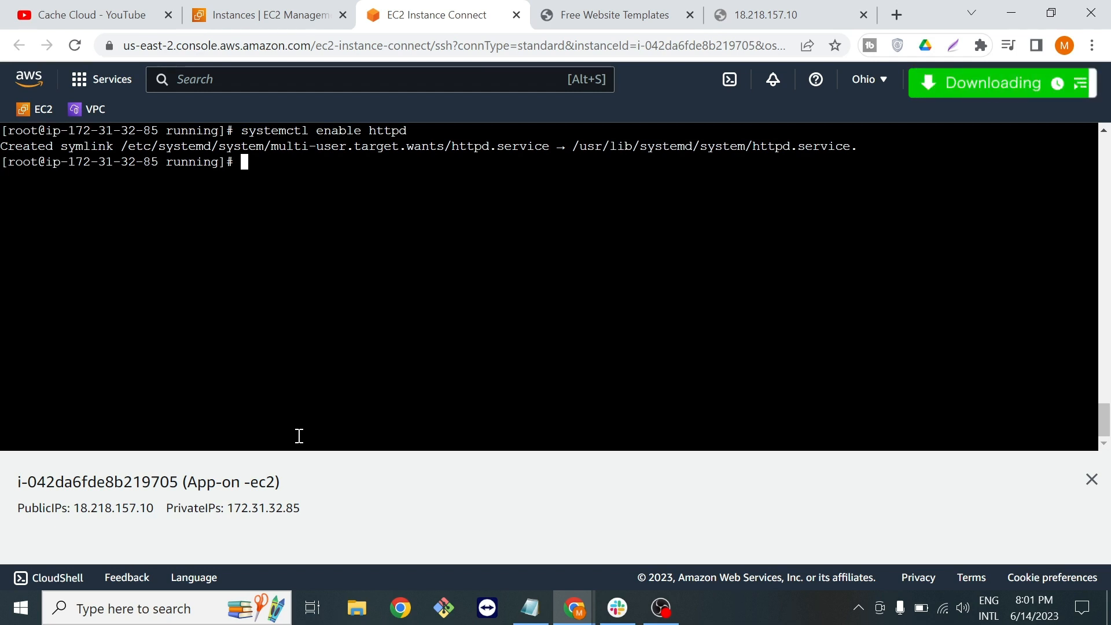
type("systemctl enable httpd")
type("systemctl start httpd")
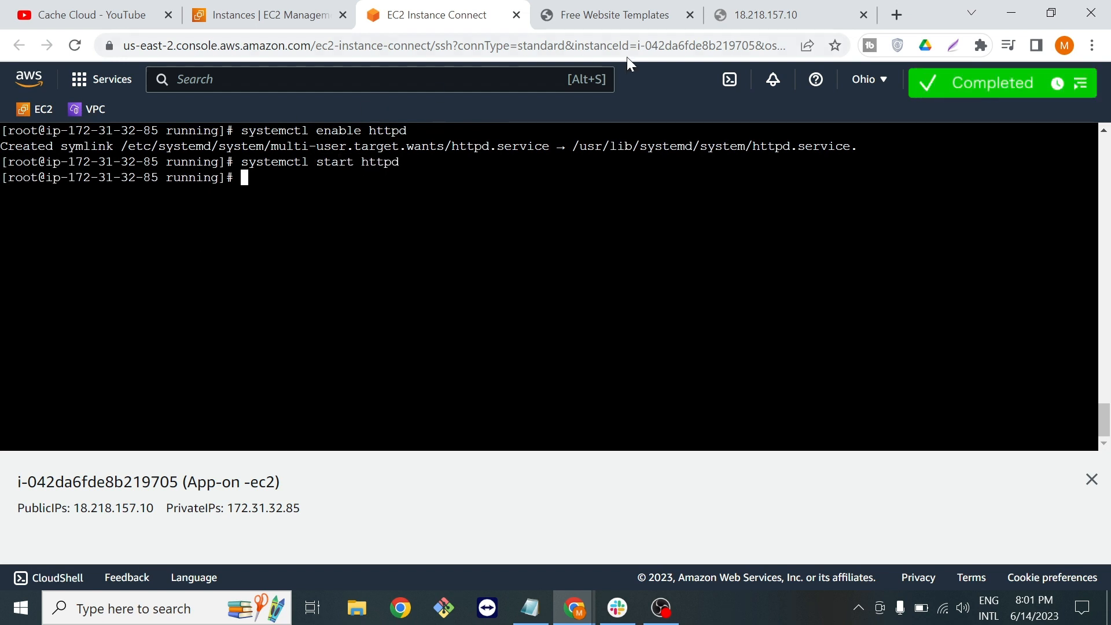
Step: Reload 18.218.157.10 to get the RNRNR running site served and scroll through its home page
left_click(761, 14)
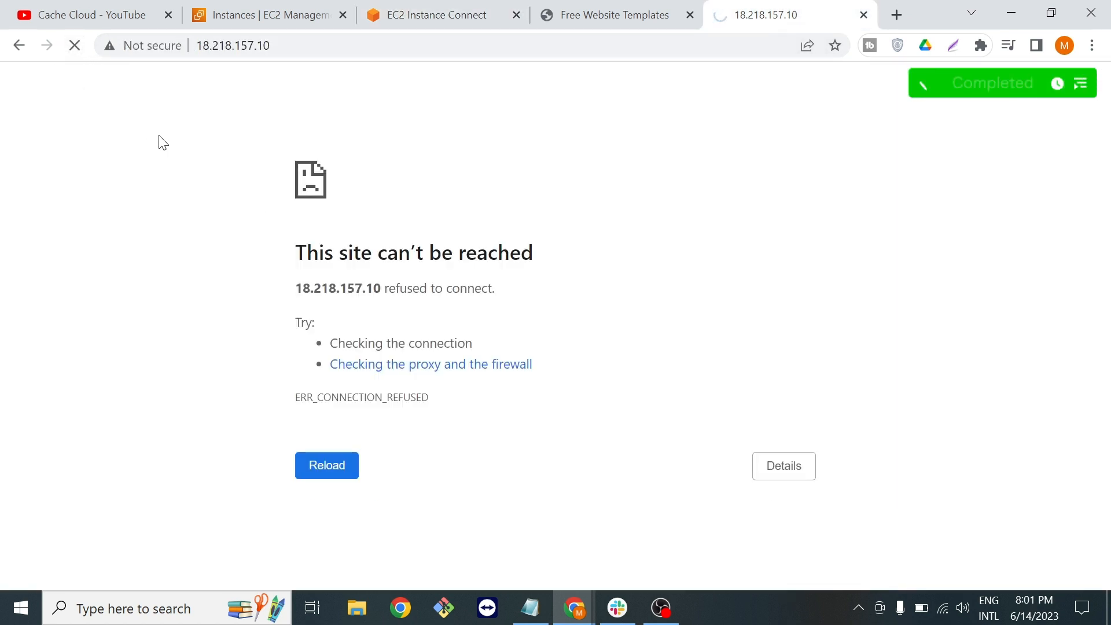
left_click(326, 465)
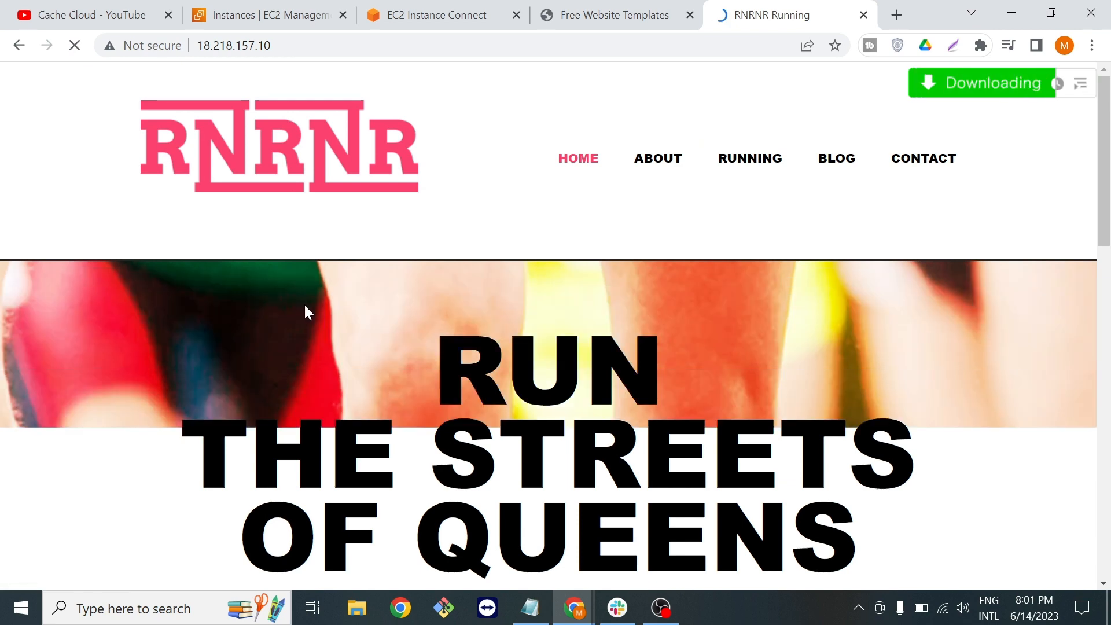
scroll("down", 3)
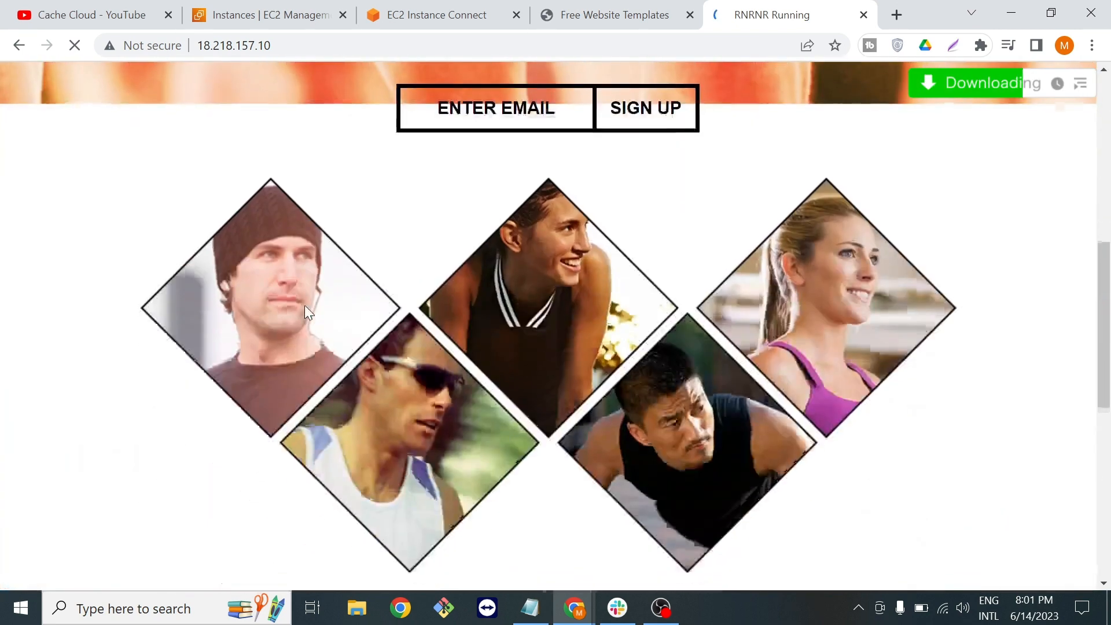
scroll("down", 3)
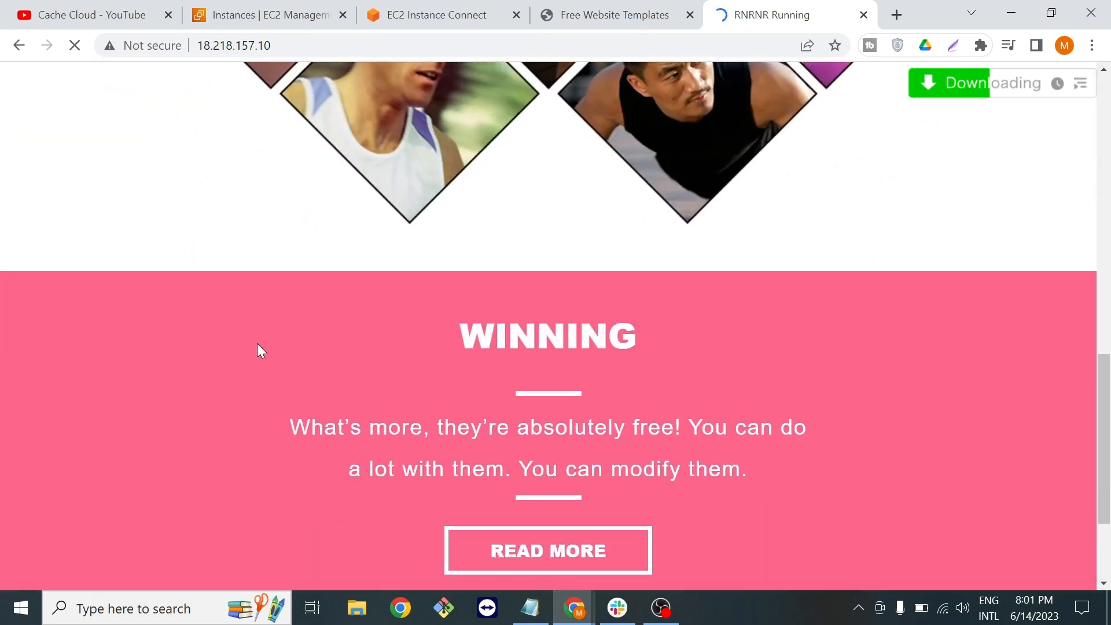
scroll("down", 3)
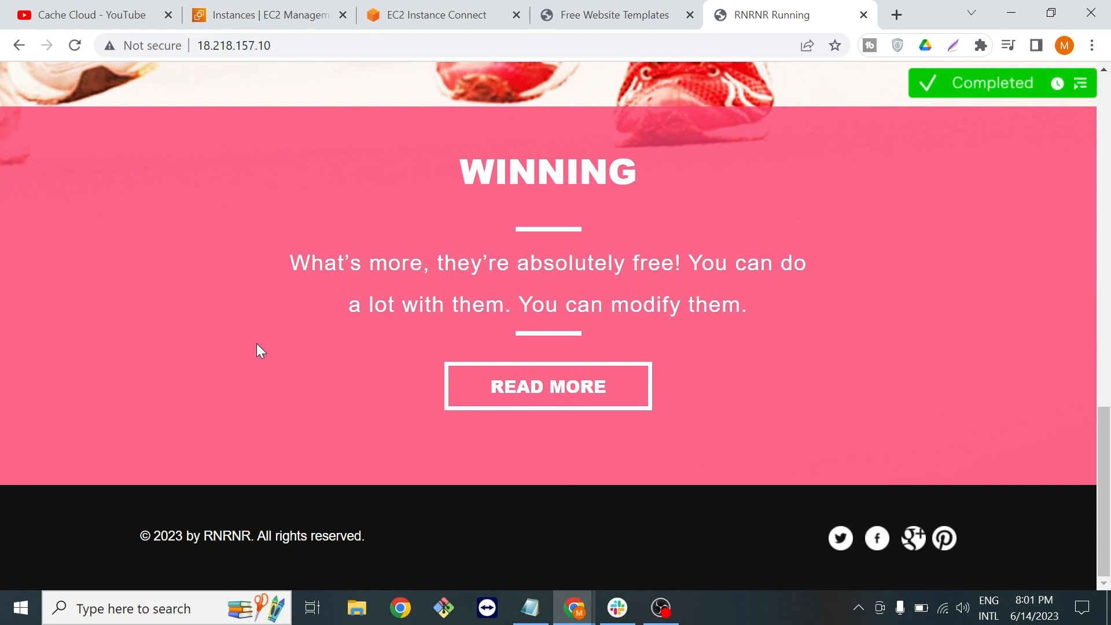
mouse_move(315, 333)
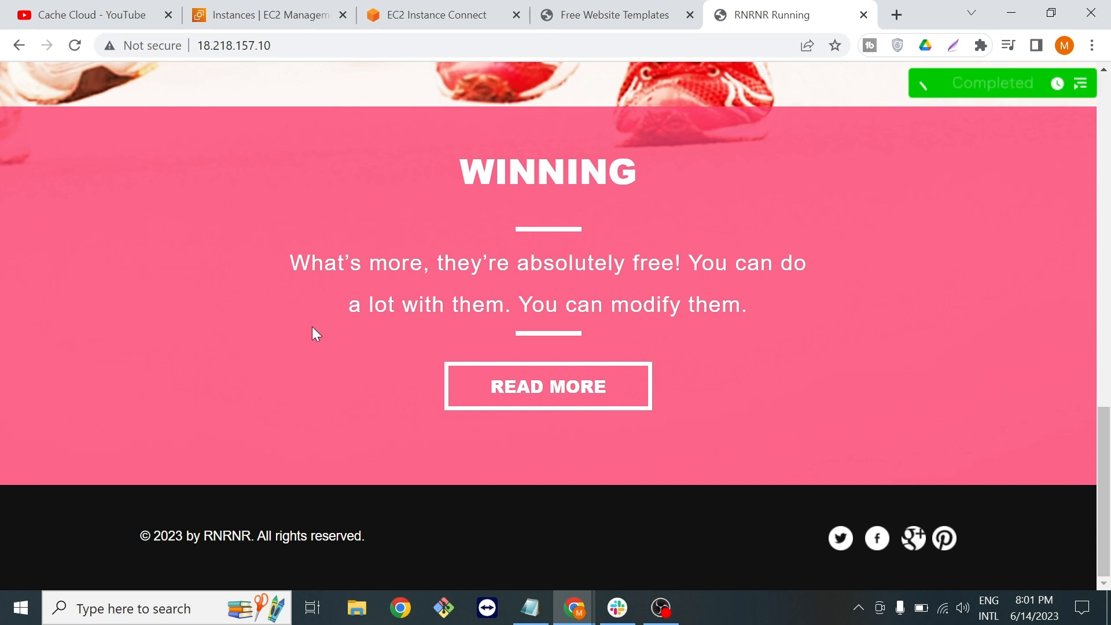
scroll("up", 3)
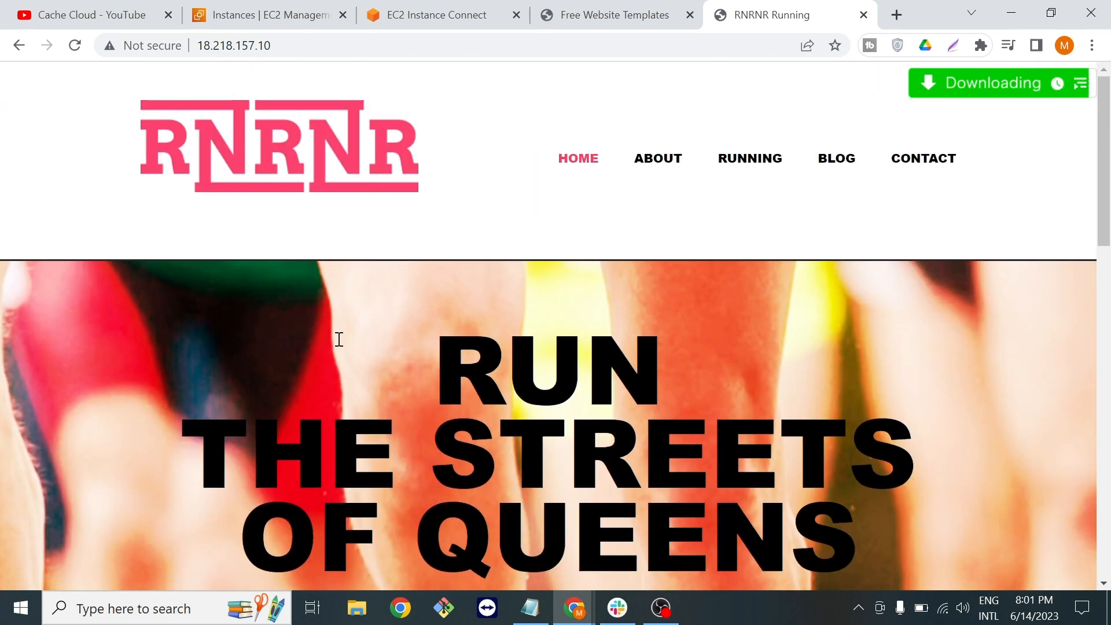
Step: Navigate to the site's ABOUT page at /about.html and scroll through the ABOUT RNRNR content
left_click(656, 159)
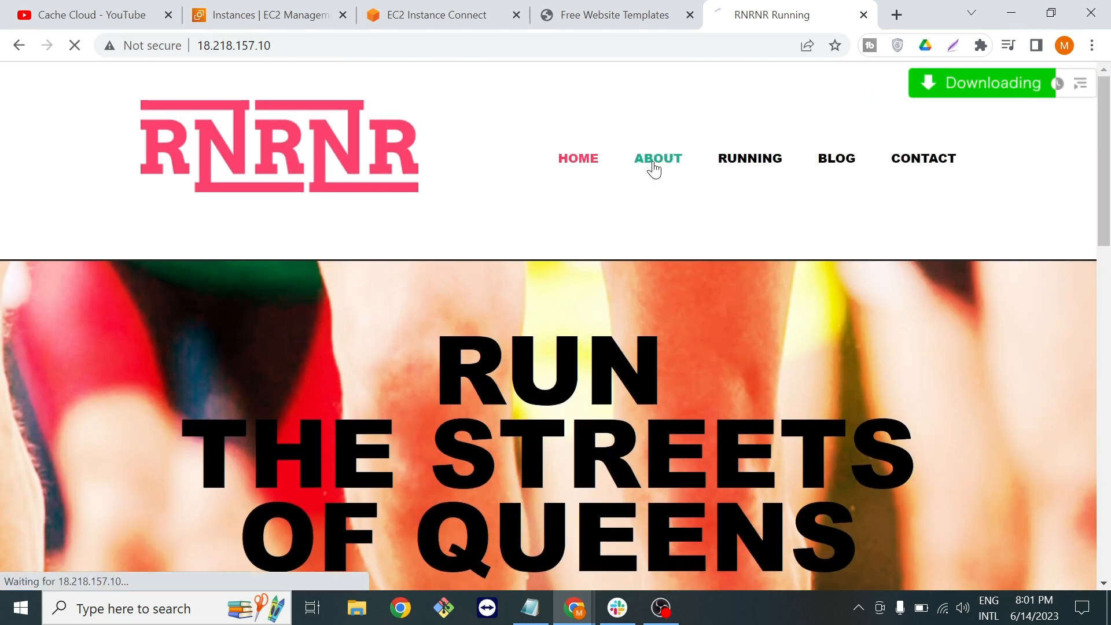
left_click(657, 158)
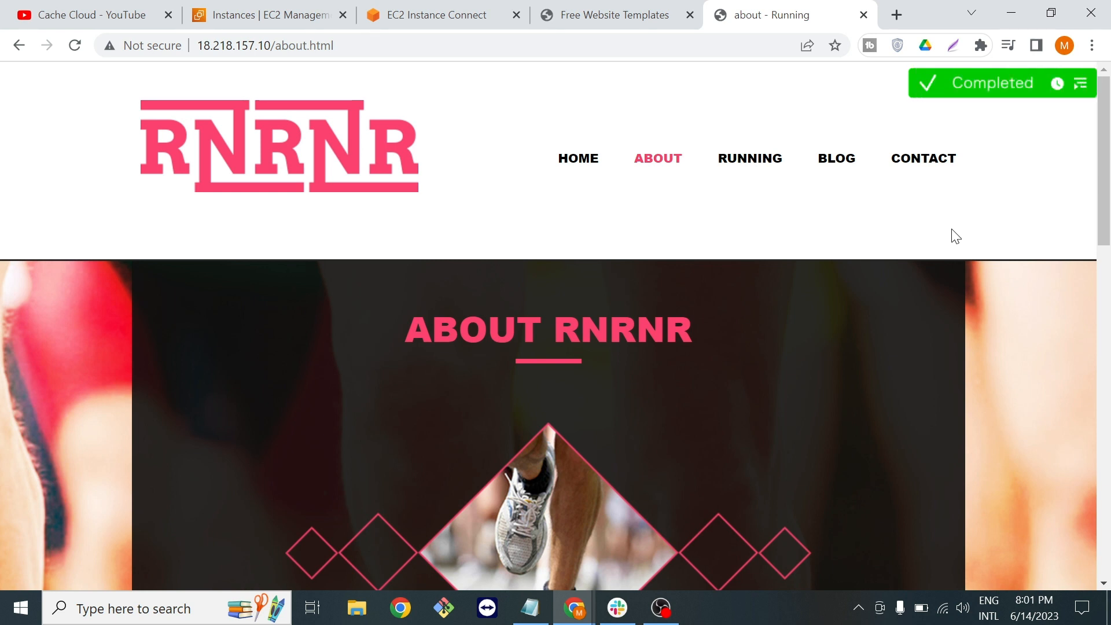
mouse_move(560, 189)
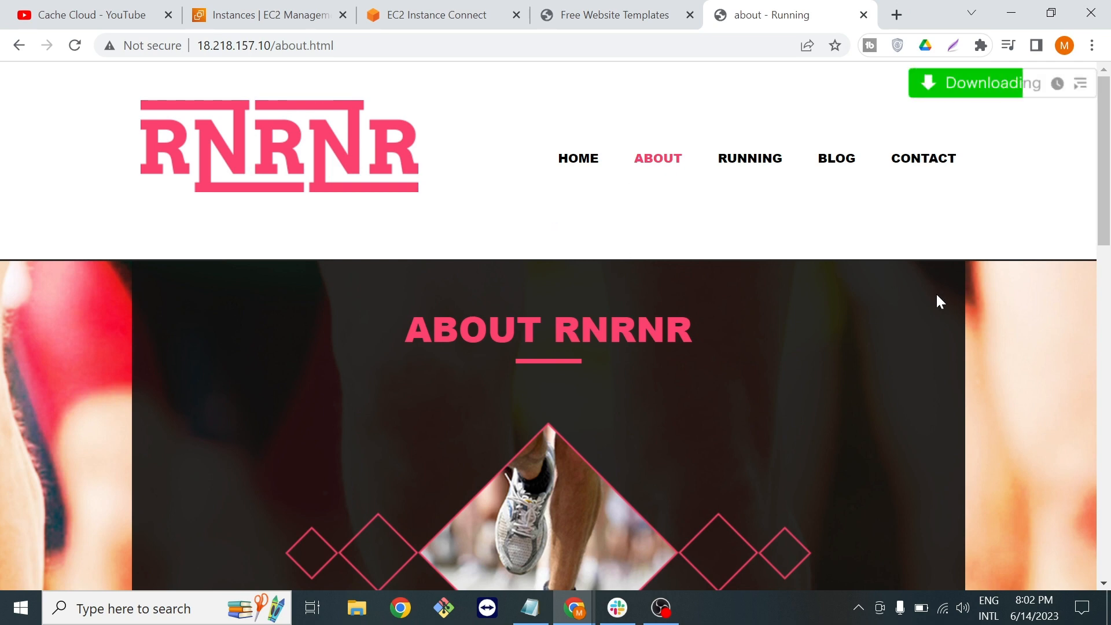
scroll("down", 3)
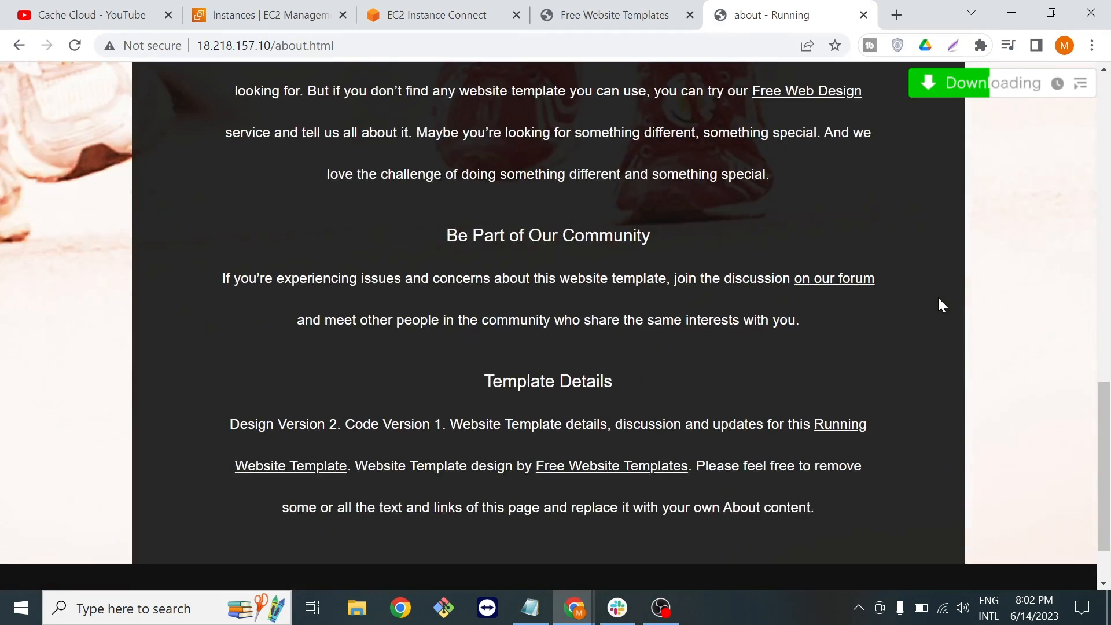
scroll("up", 3)
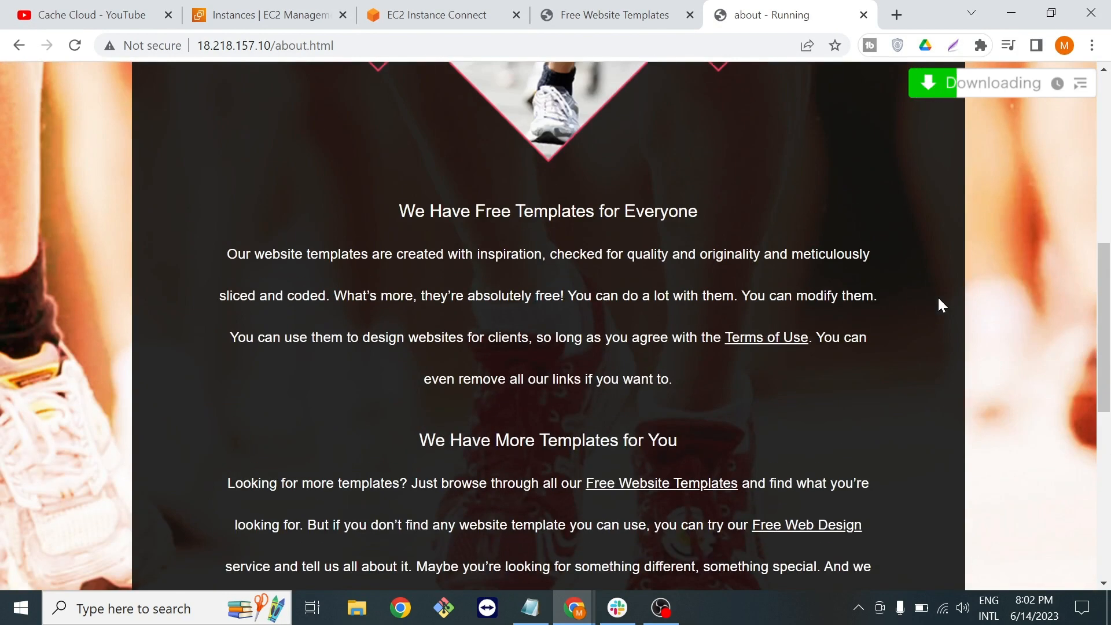
scroll("up", 3)
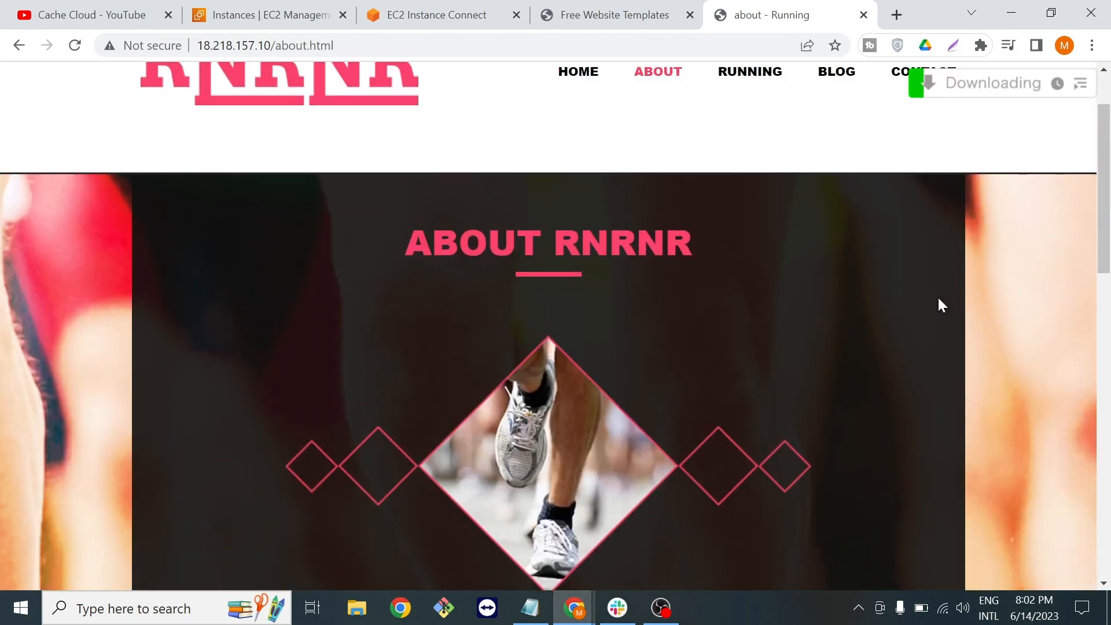